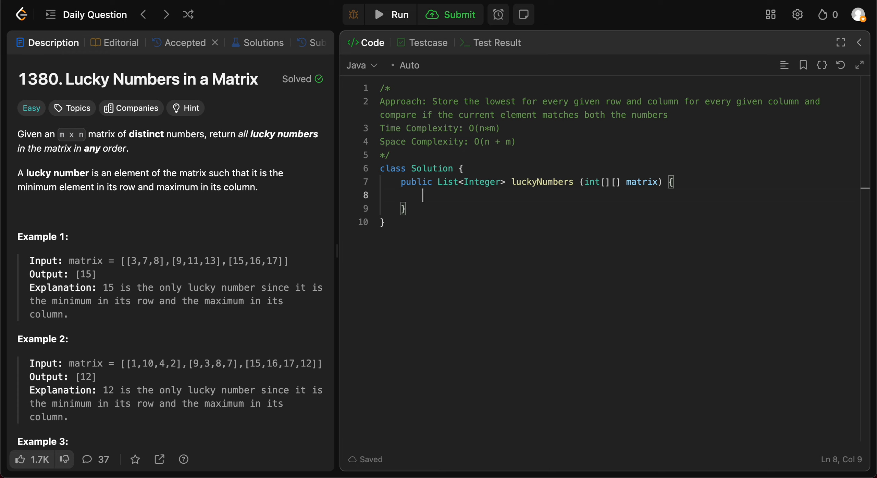
# - Declare the result list res as a new ArrayList of Integer
pyautogui.write('List<I')
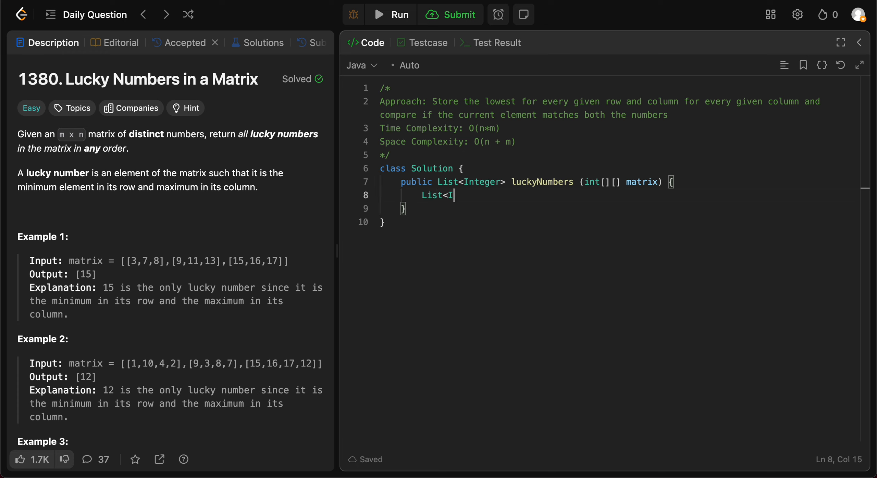
pyautogui.write('ntegere')
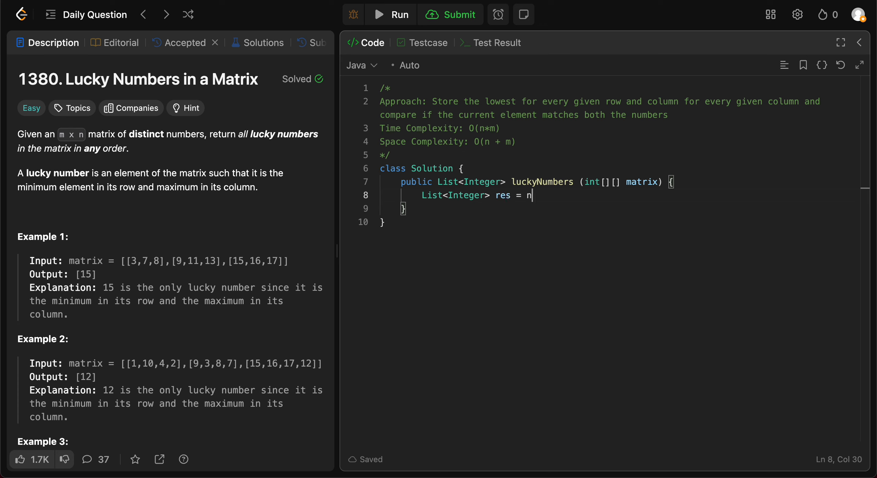
pyautogui.write('ew ArrayL')
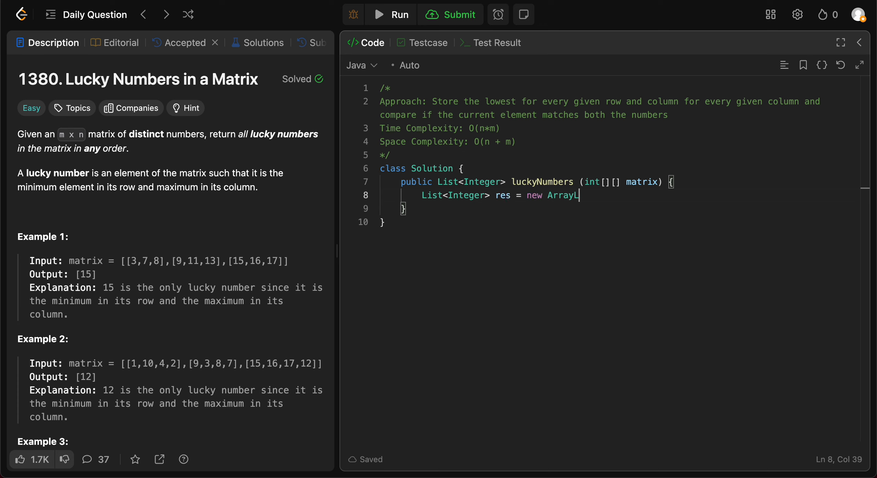
pyautogui.write('ist<>();')
pyautogui.write('int n =')
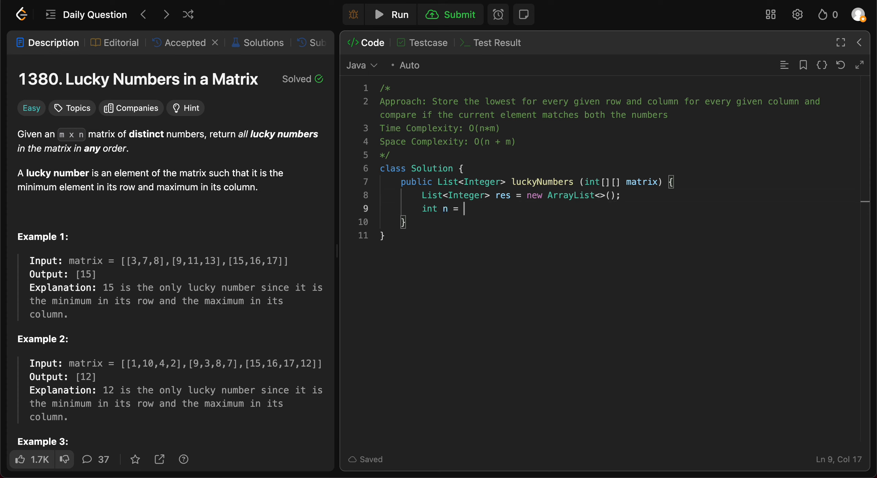
# - Declare int n = matrix.length and int m = matrix[0].length for rows and columns
pyautogui.write('matr')
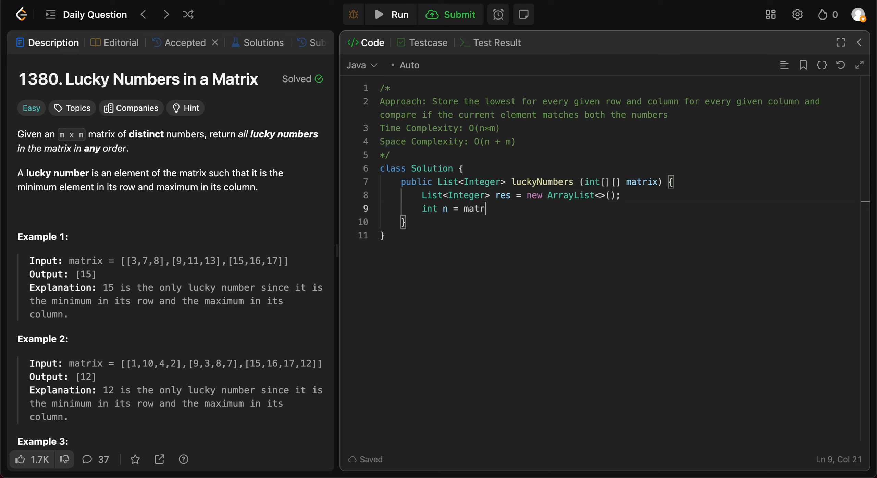
pyautogui.write('ix.le')
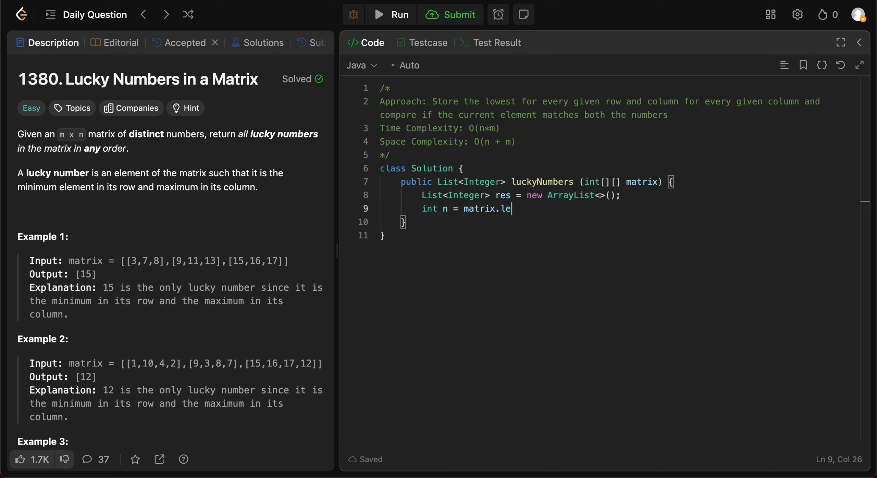
pyautogui.write('ngth;')
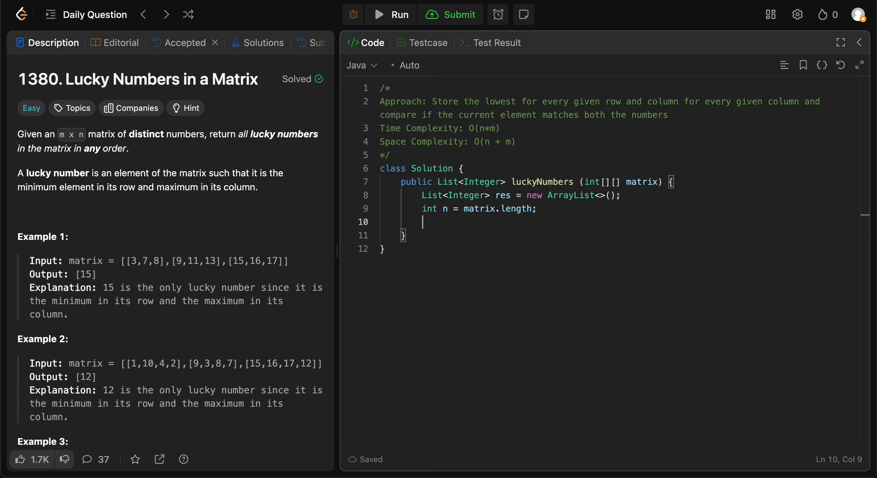
pyautogui.write('int')
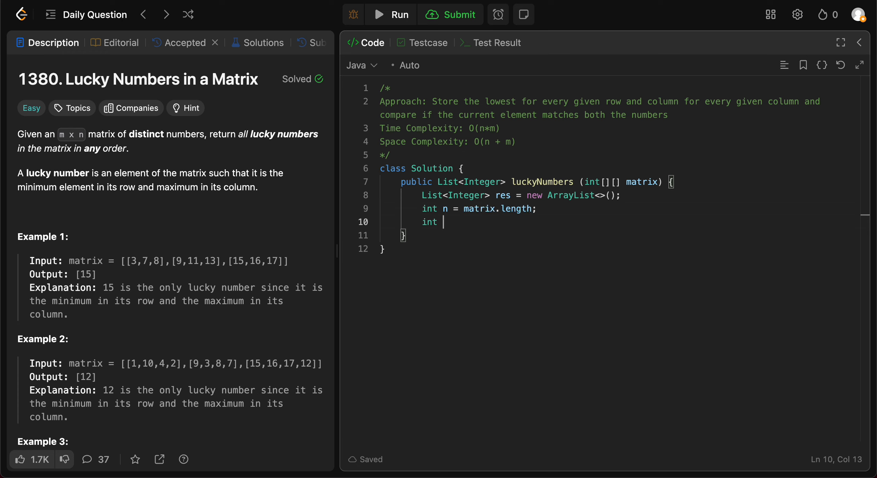
pyautogui.write('m = mate')
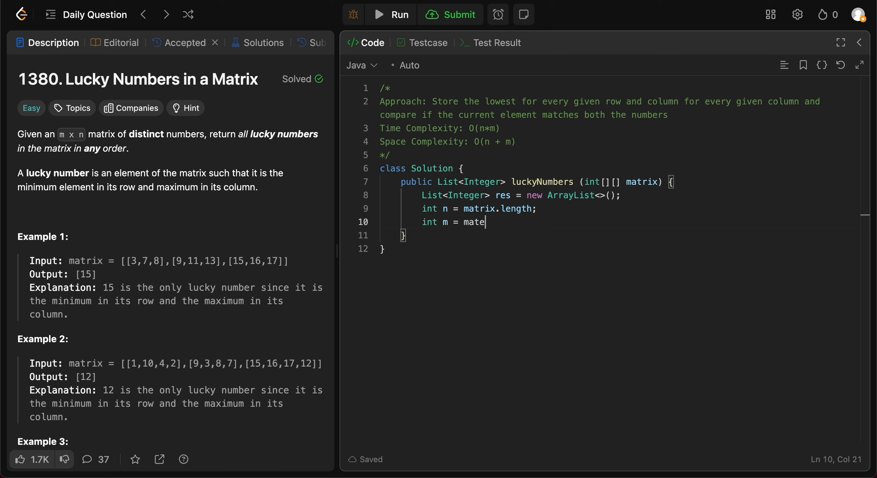
pyautogui.write('rix')
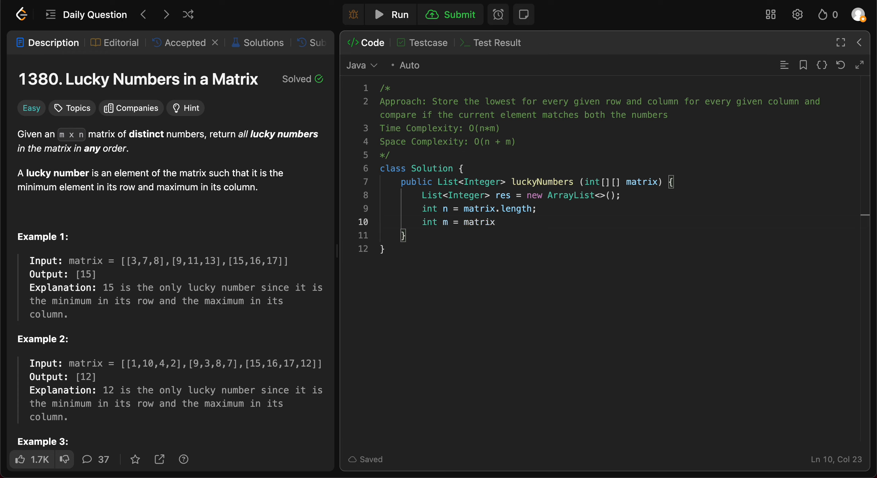
pyautogui.write('[0].leng')
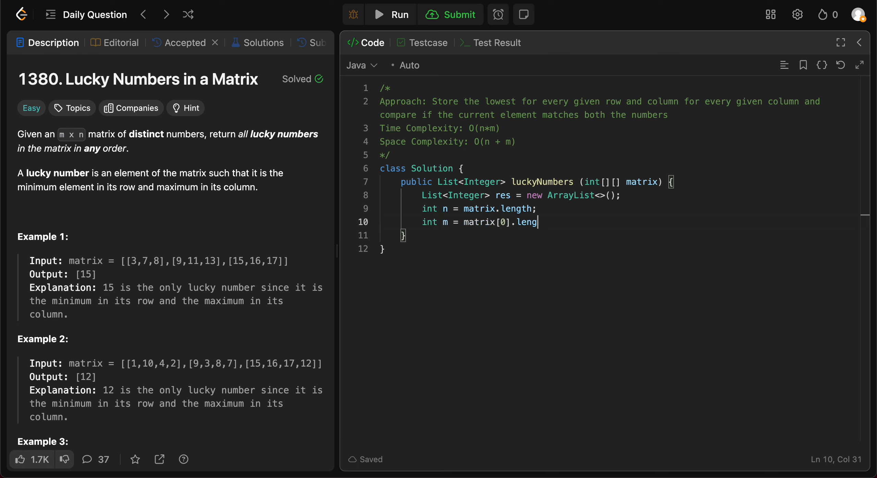
pyautogui.write('th;')
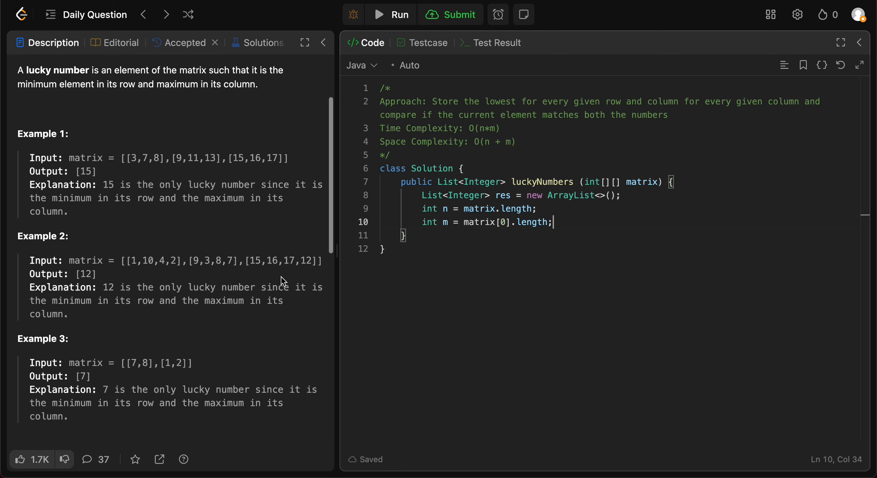
pyautogui.scroll(-3)
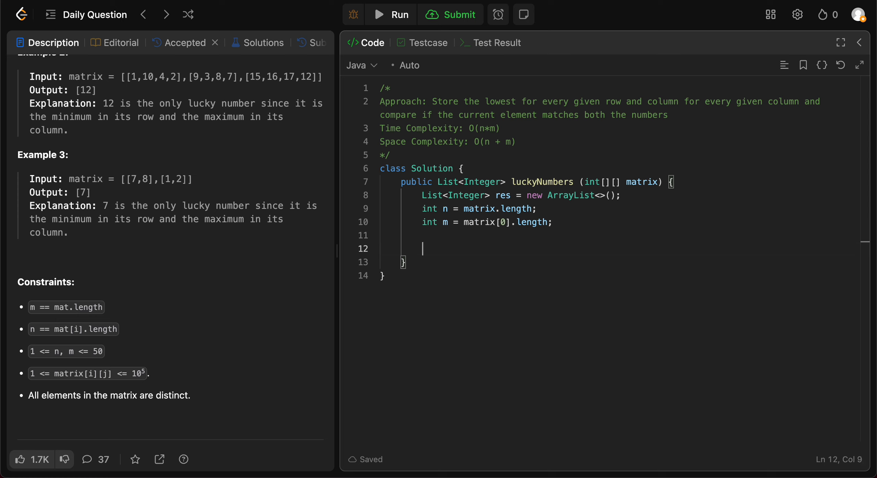
# - Declare int[] lowestElementInRow = new int[n]
pyautogui.write('int[]')
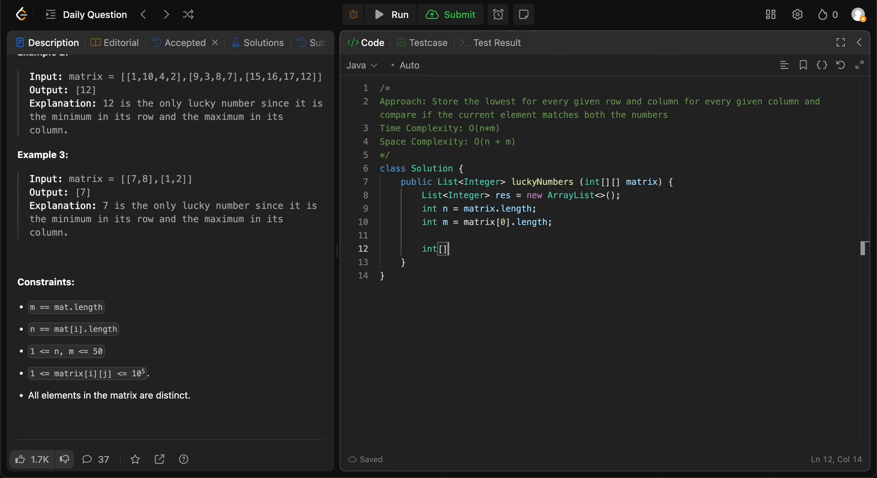
pyautogui.write('lo')
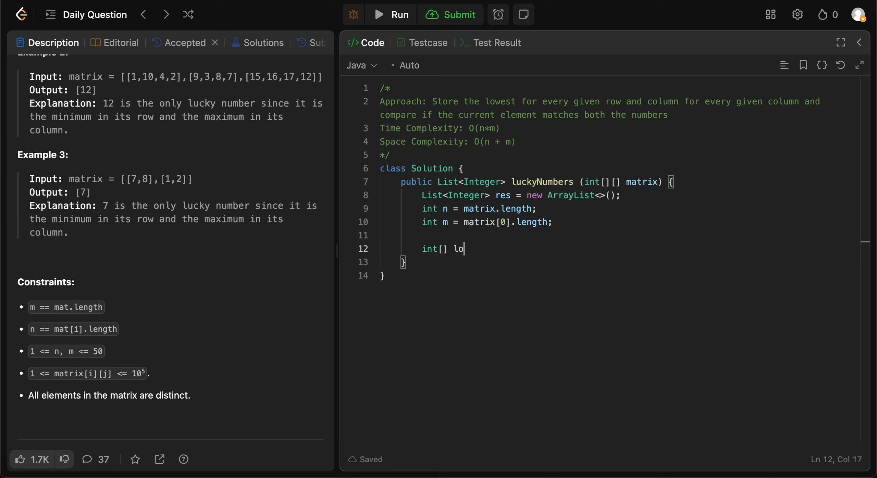
pyautogui.write('we')
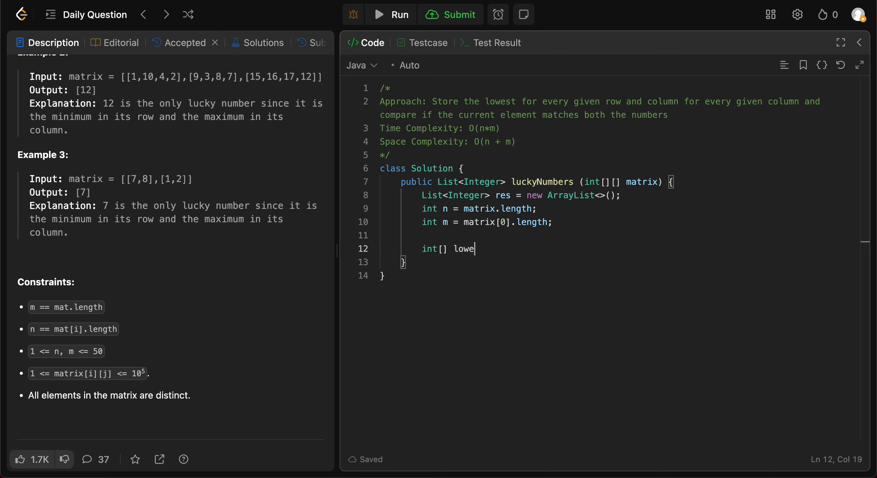
pyautogui.write('stEle')
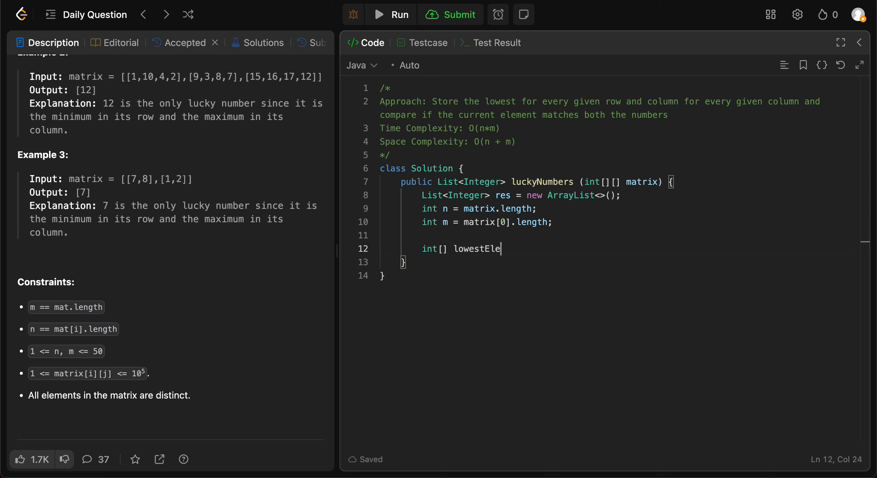
pyautogui.write('men')
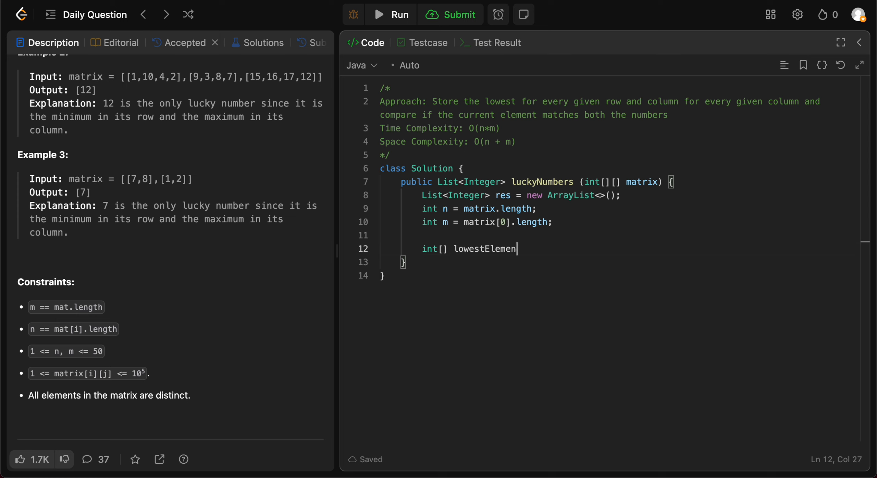
pyautogui.write('tInR')
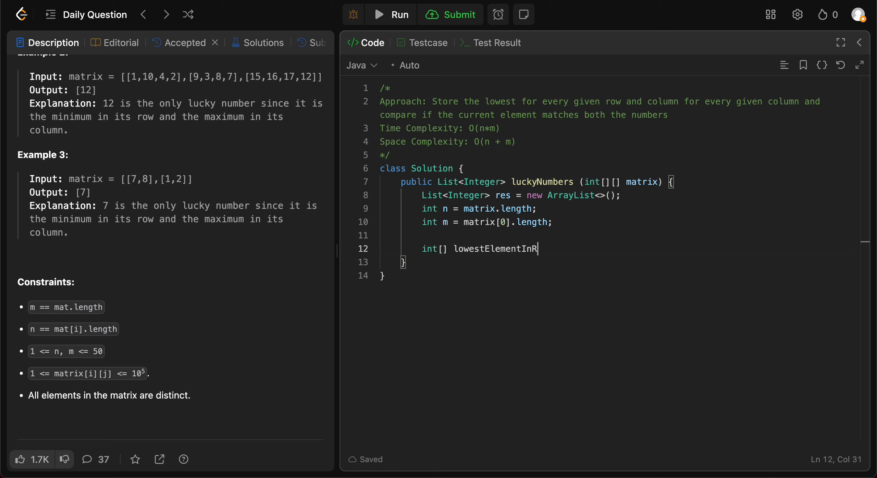
pyautogui.write('ow = new int')
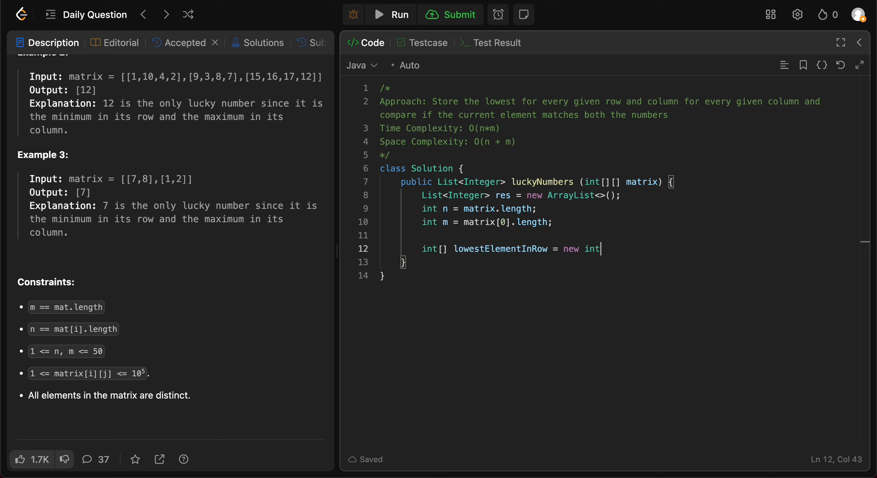
pyautogui.write('[n];')
pyautogui.write('for(i')
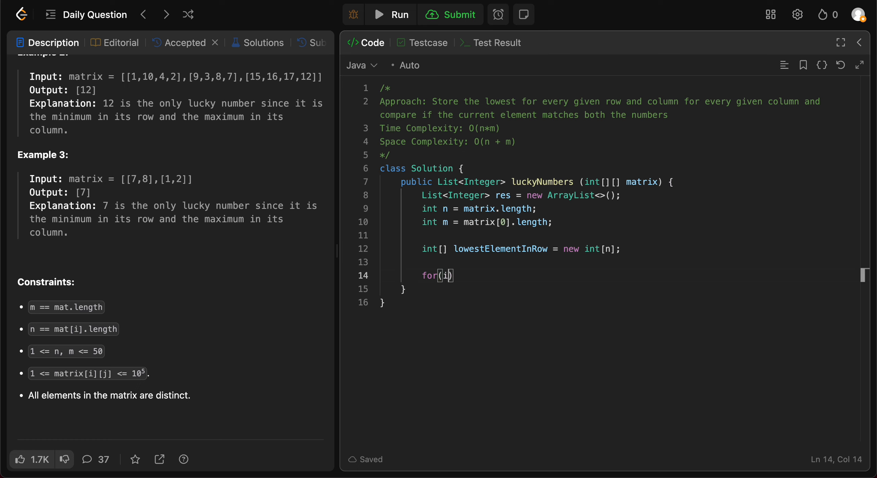
# - Write the outer loop for i < n with int min = Integer.MAX_VALUE inside
pyautogui.write('nt i = 0')
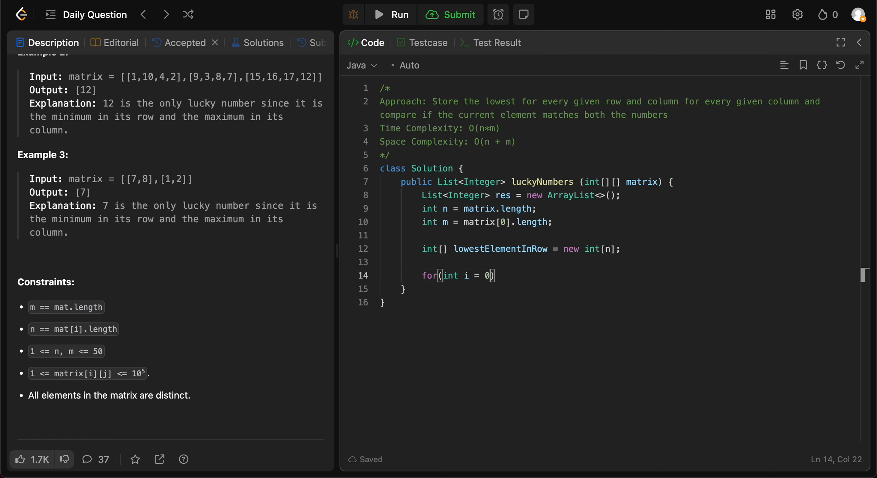
pyautogui.write('; i < n;')
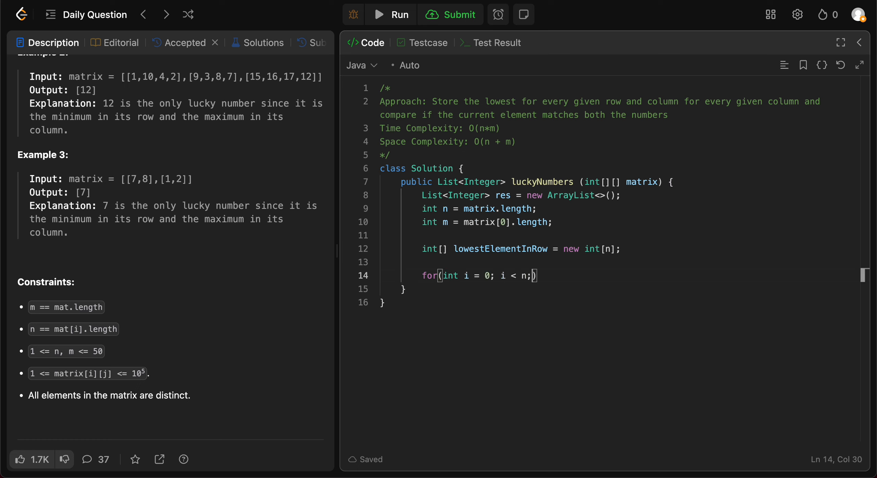
pyautogui.write('i++)')
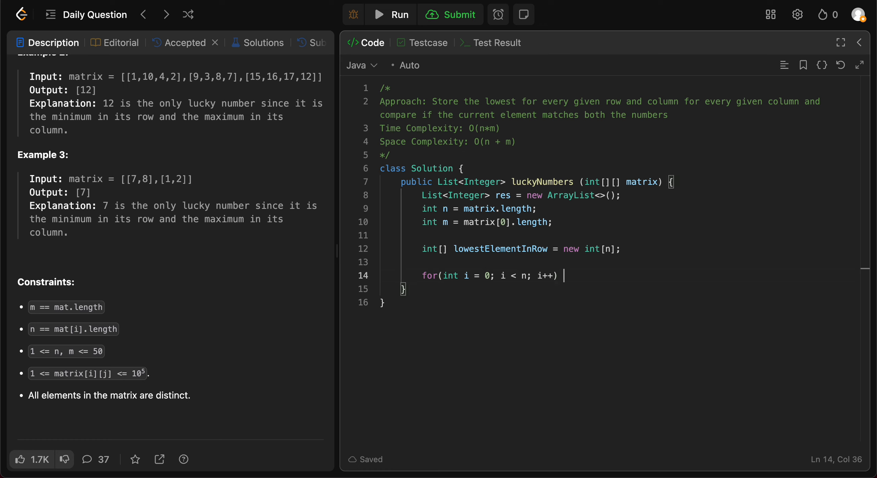
pyautogui.write('{')
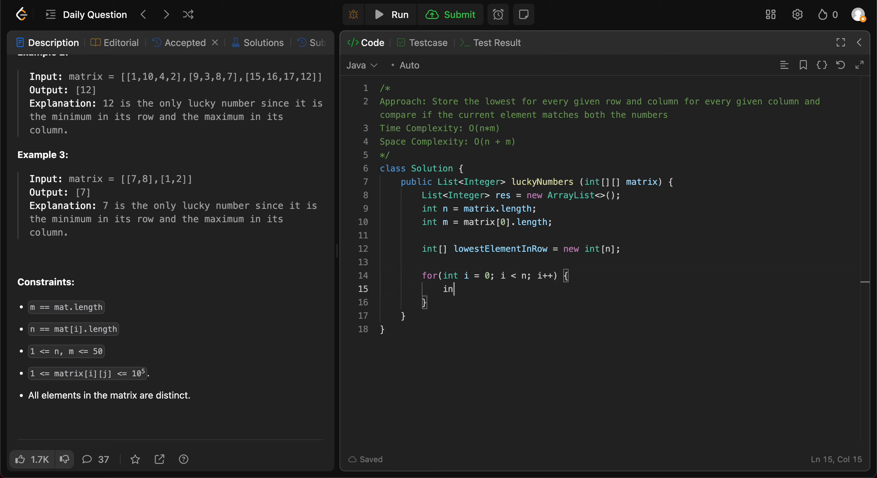
pyautogui.write('t min =')
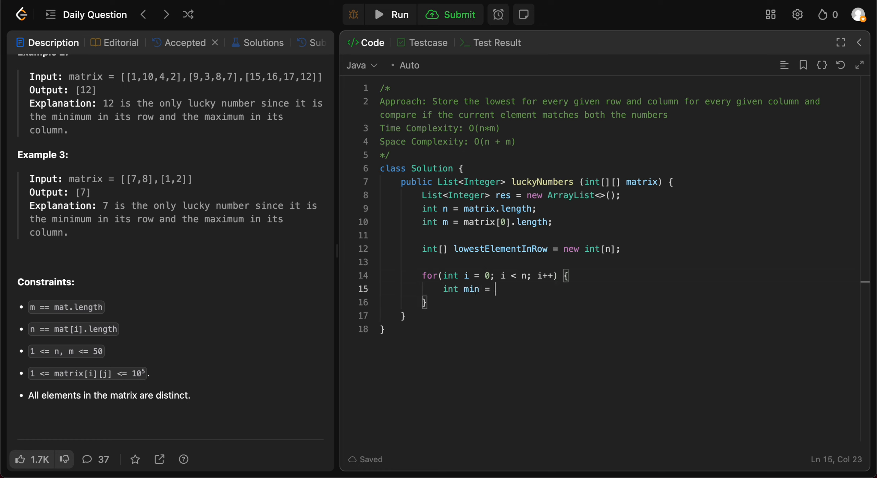
pyautogui.write('Integer.M')
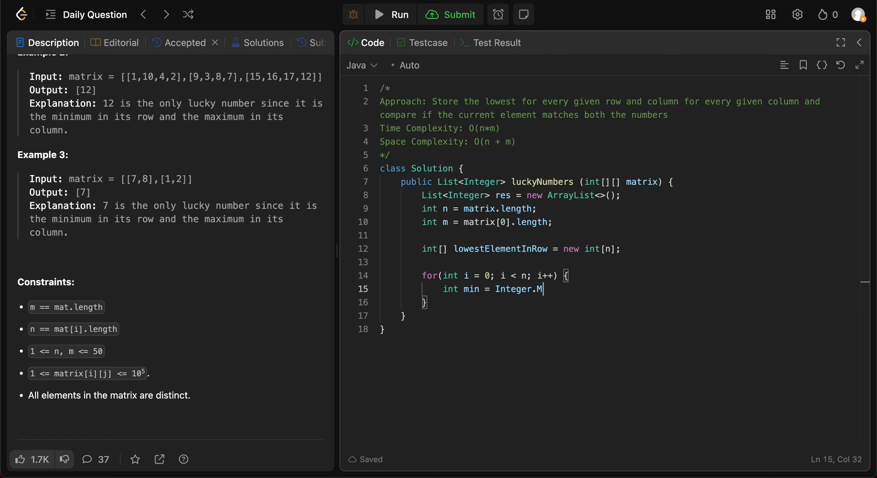
pyautogui.write('AX')
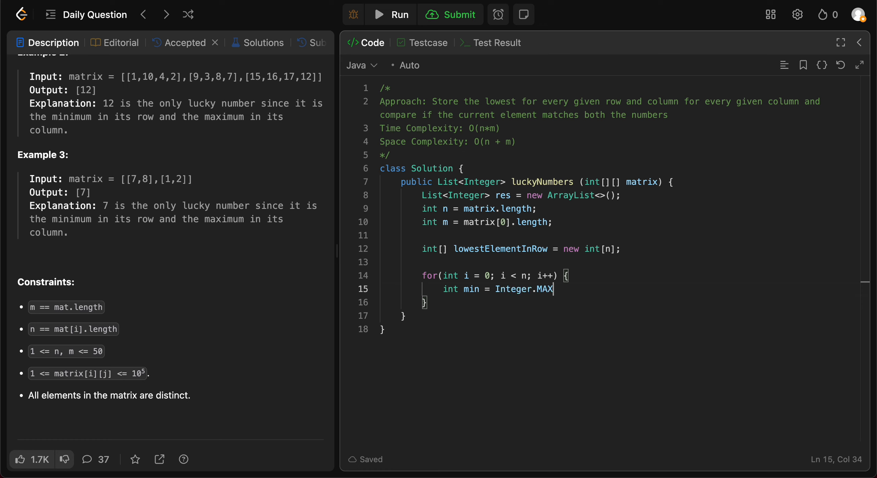
pyautogui.write('_VALUE;')
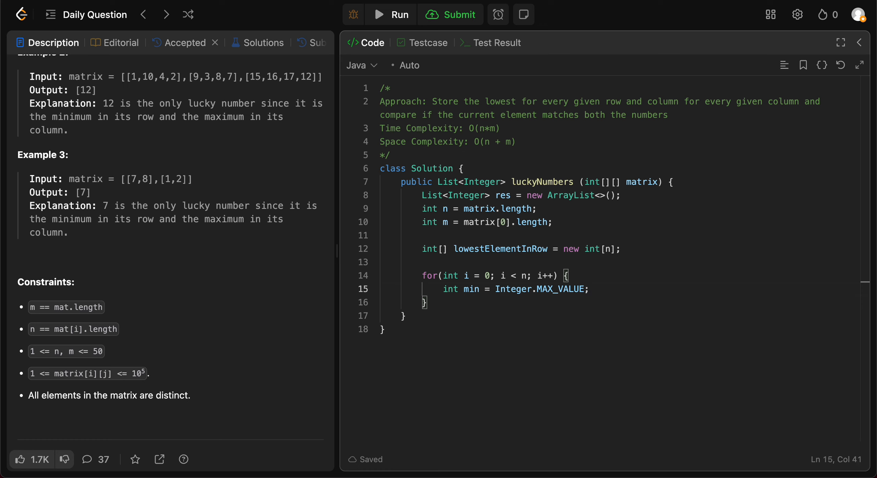
pyautogui.moveTo(488, 273)
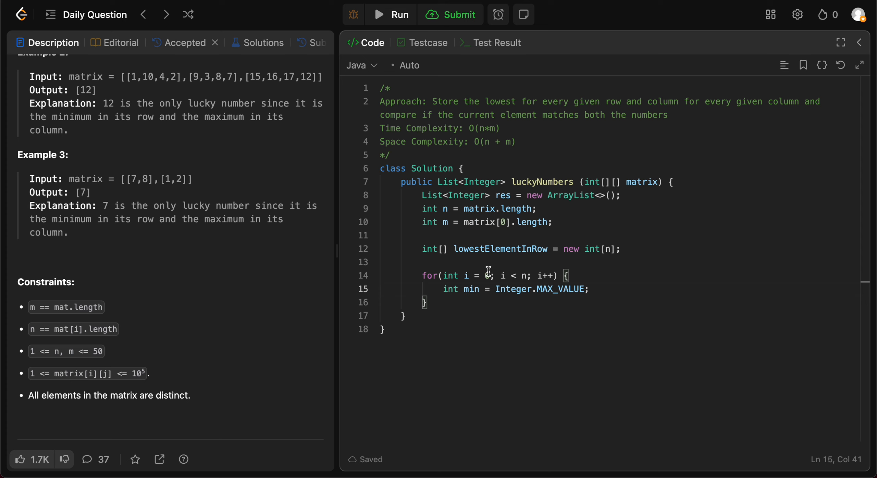
# - Add the inner loop for j < m updating min = Math.min(min, matrix[i][j])
pyautogui.press('Return')
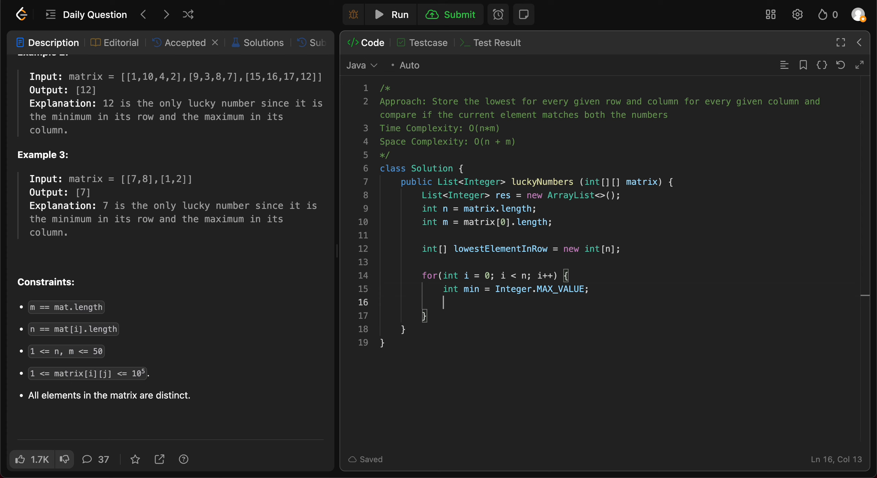
pyautogui.write('for(int )')
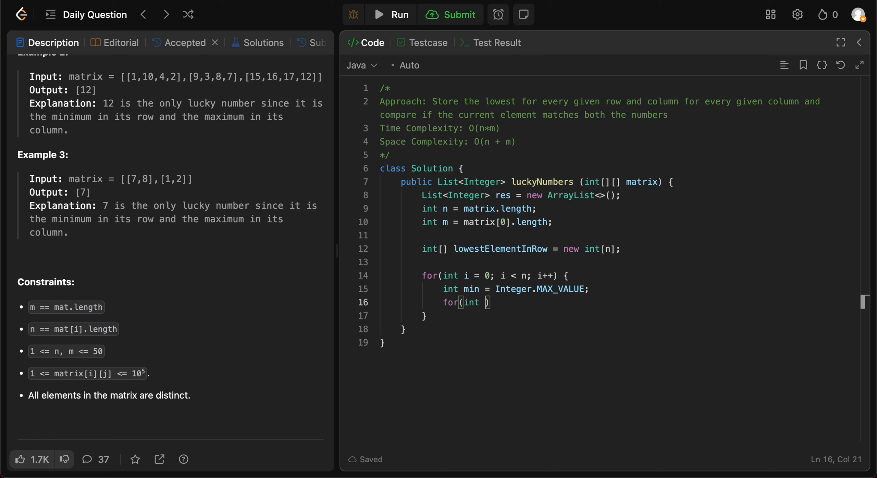
pyautogui.write('j = 0; j <')
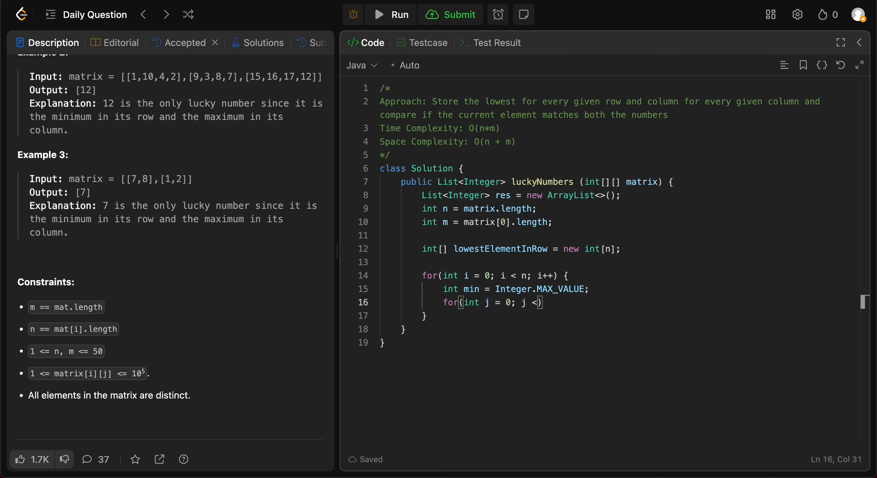
pyautogui.write('m;')
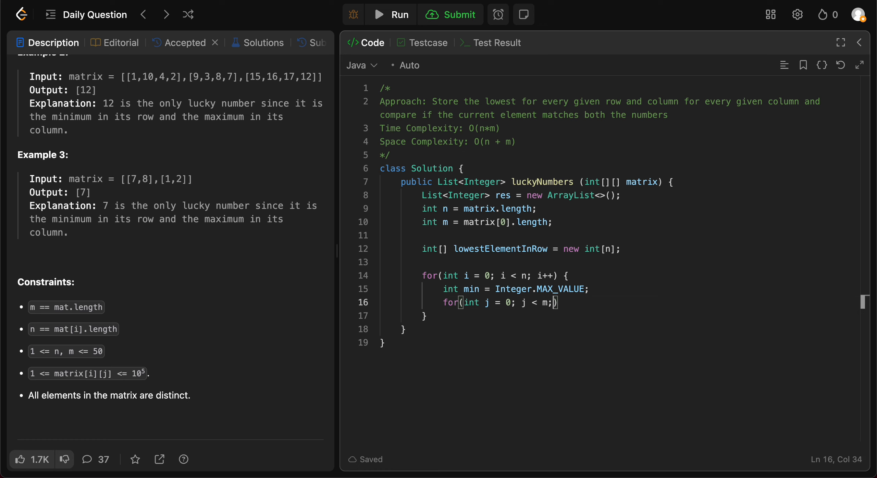
pyautogui.write('j++)')
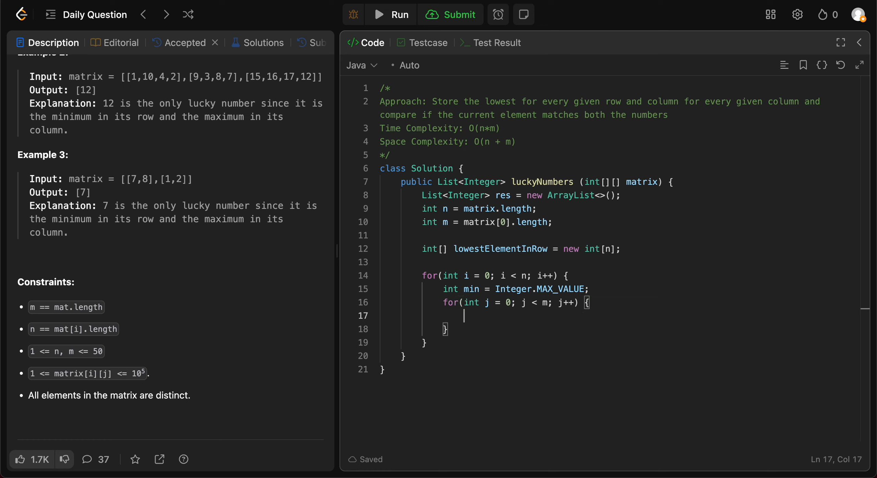
pyautogui.write('min =')
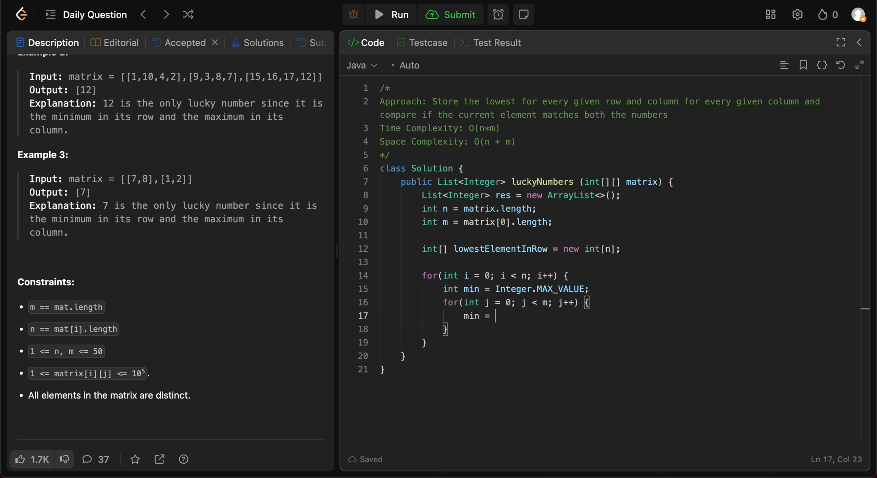
pyautogui.write('Math.am')
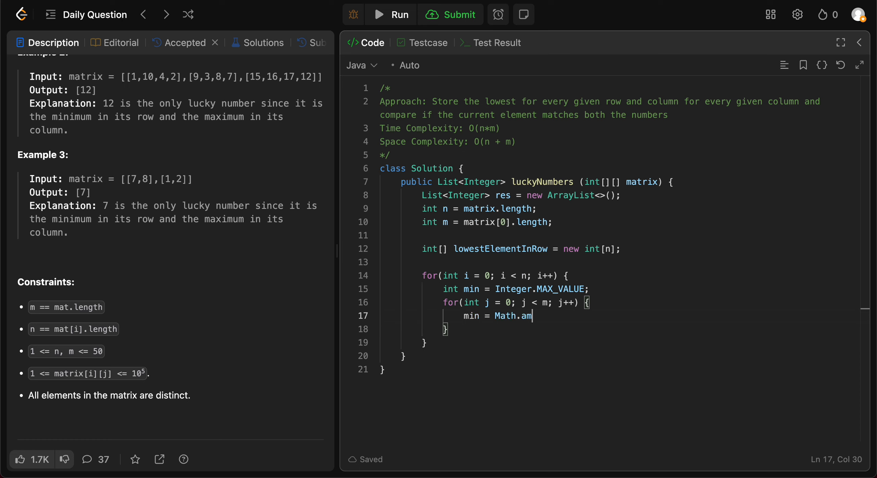
pyautogui.write('in(min, )')
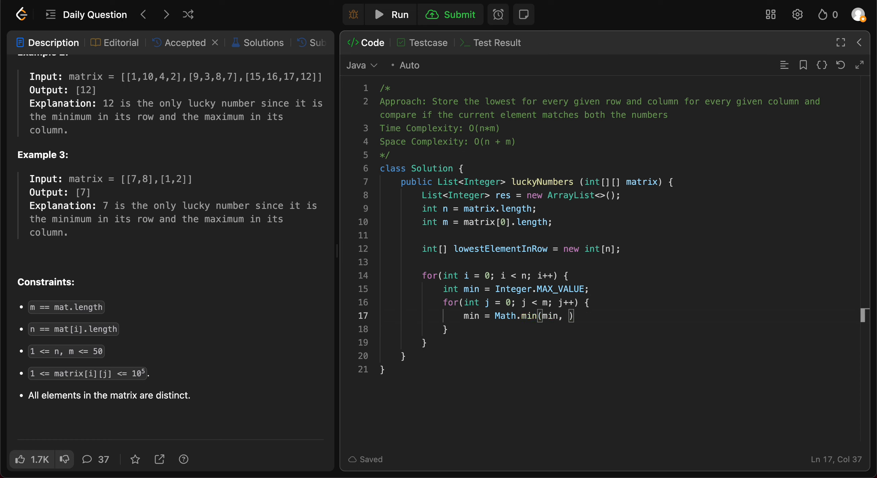
pyautogui.write('matrix[i')
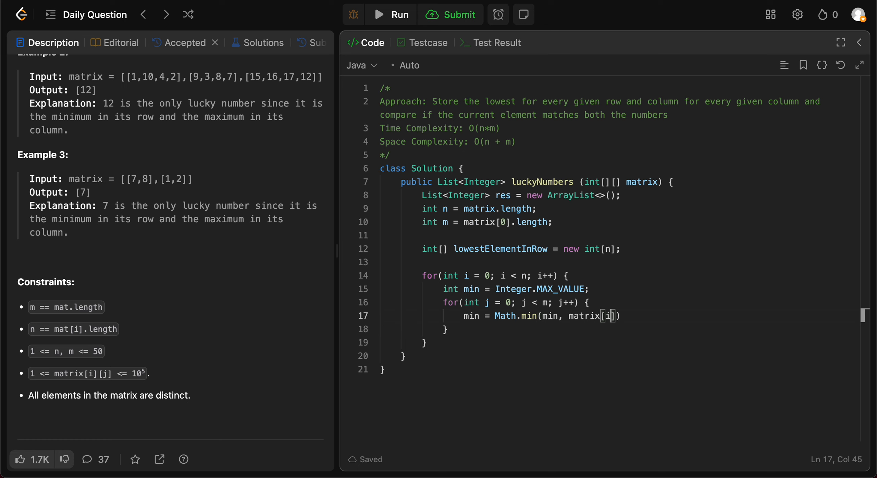
pyautogui.write('[j]')
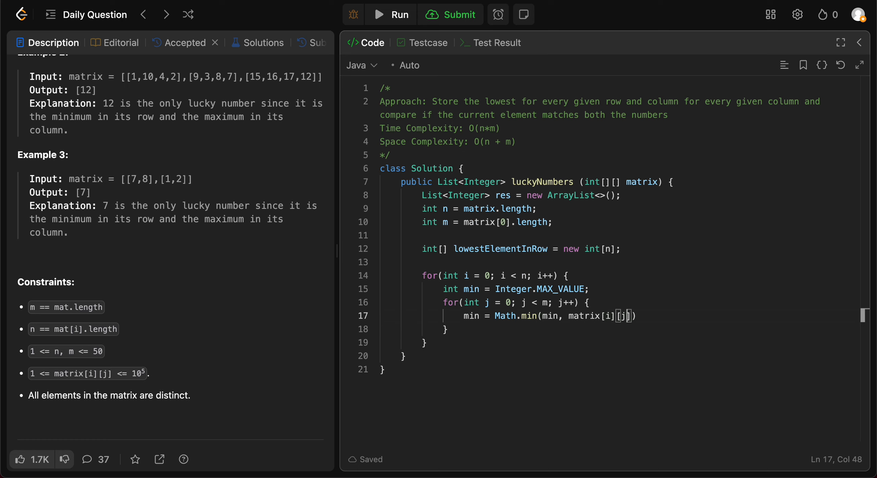
pyautogui.write(');')
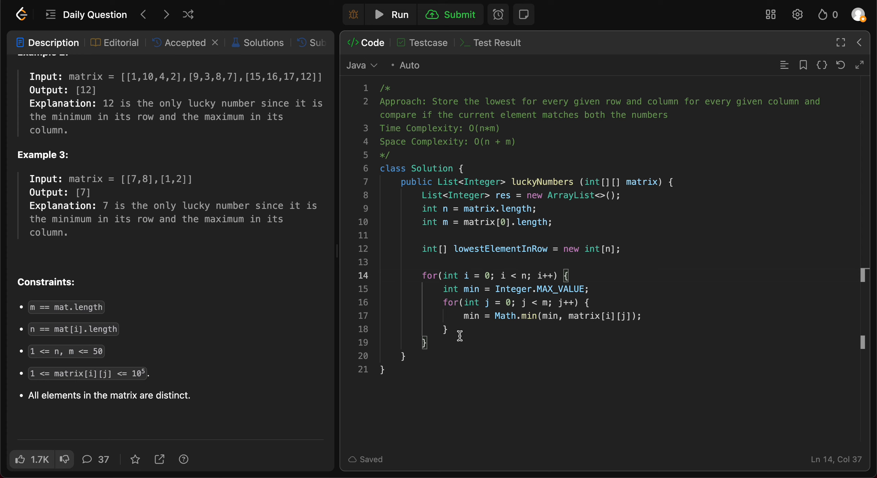
# - Store the row minimum with lowestElementInRow[i] = min after the inner loop
pyautogui.press('enter')
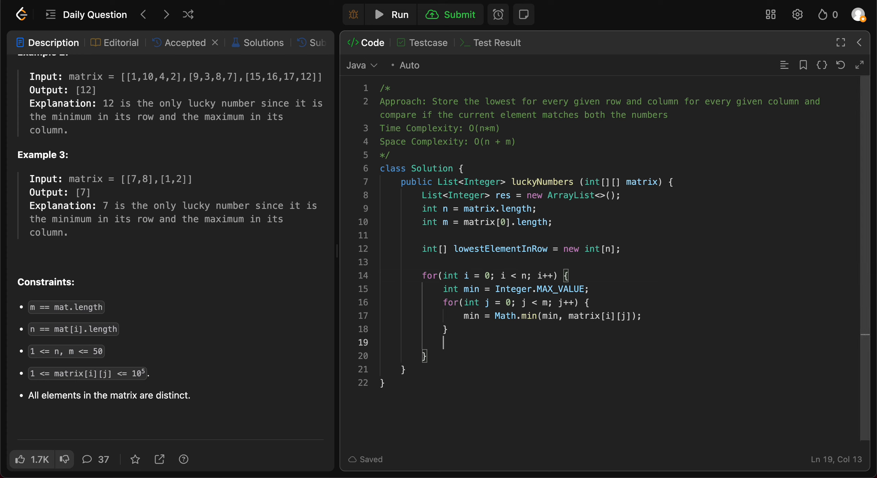
pyautogui.doubleClick(501, 249)
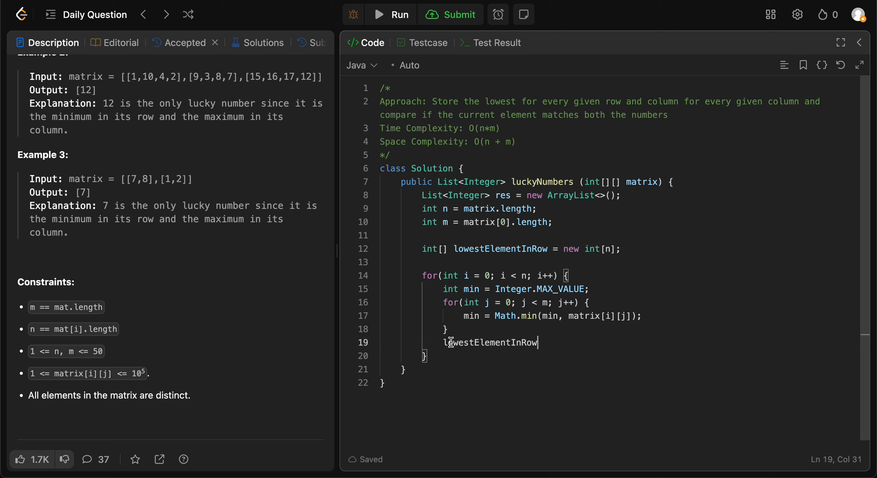
pyautogui.write('[i] =')
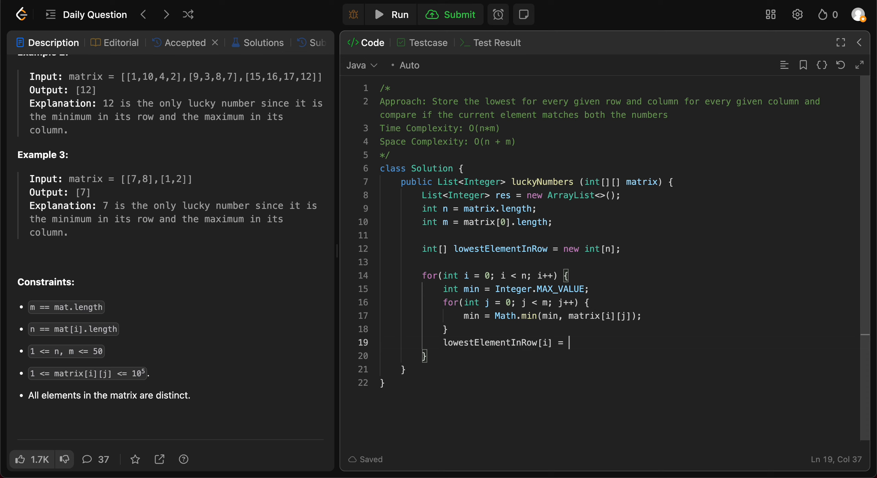
pyautogui.write('min;')
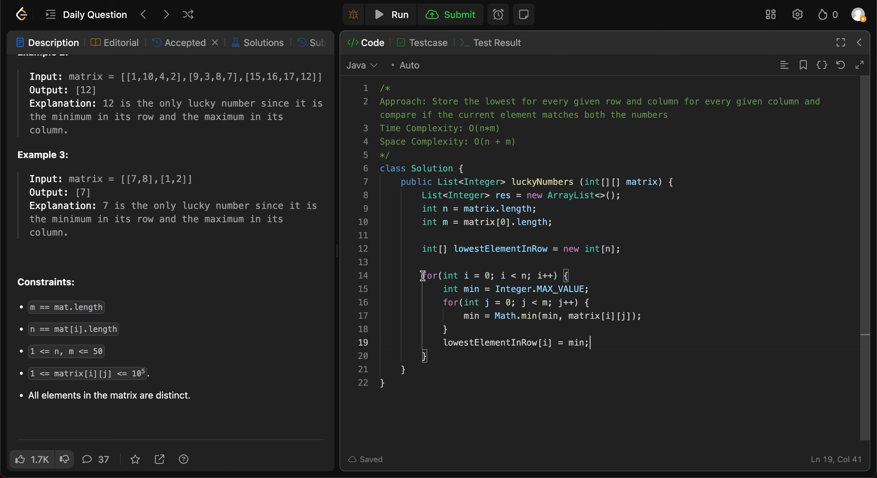
# - Duplicate the loop, declare int[] highestElementInColumn = new int[m], and begin renaming min to max
pyautogui.moveTo(425, 276); pyautogui.dragTo(427, 356)
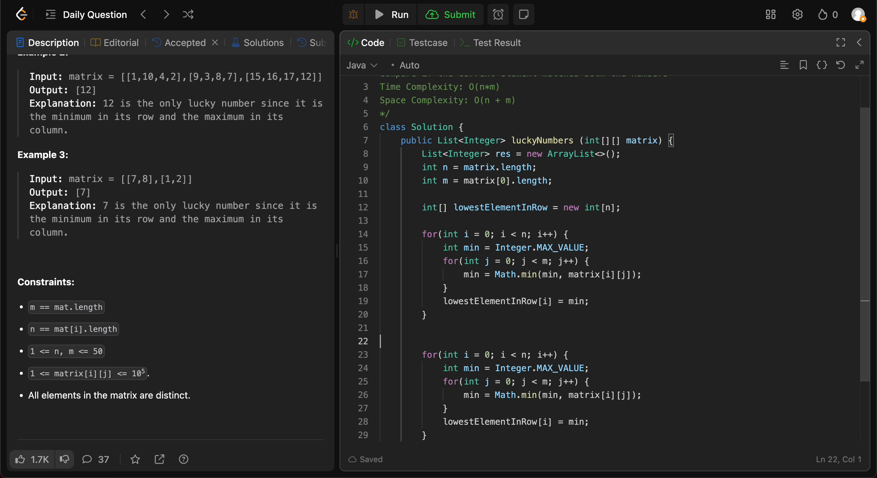
pyautogui.write('int[] lowestElementInRow = new int[n];')
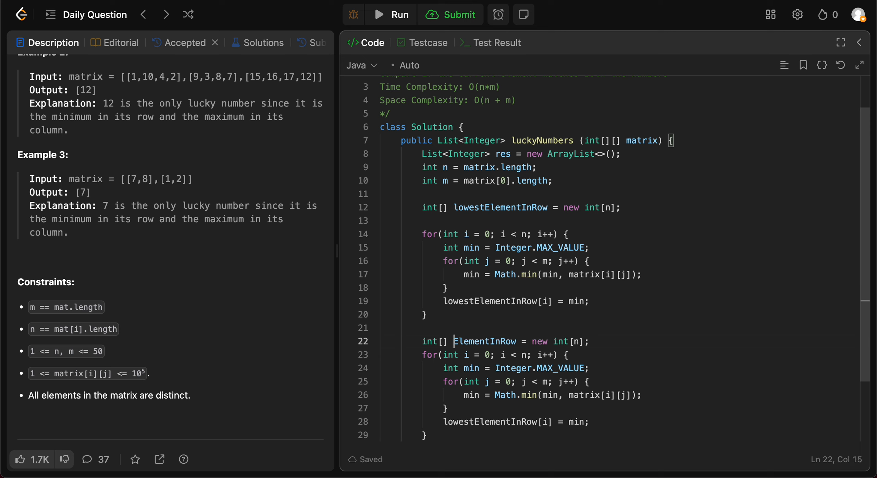
pyautogui.write('highest')
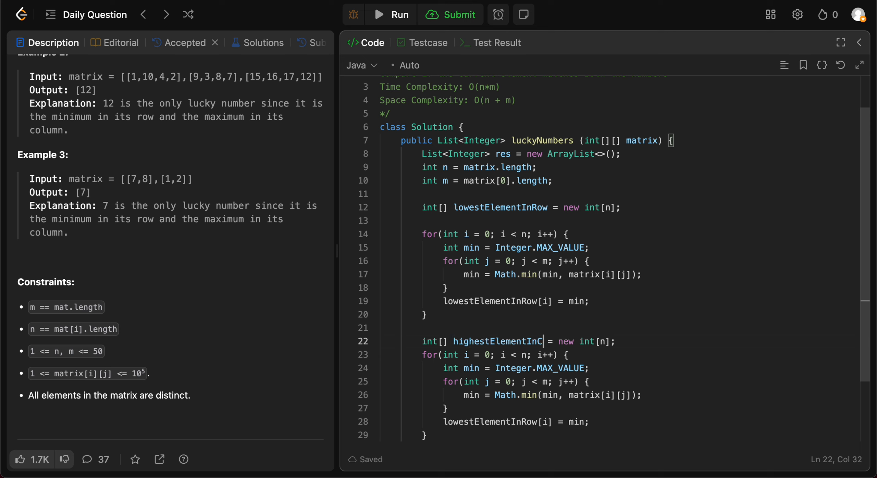
pyautogui.write('olumn')
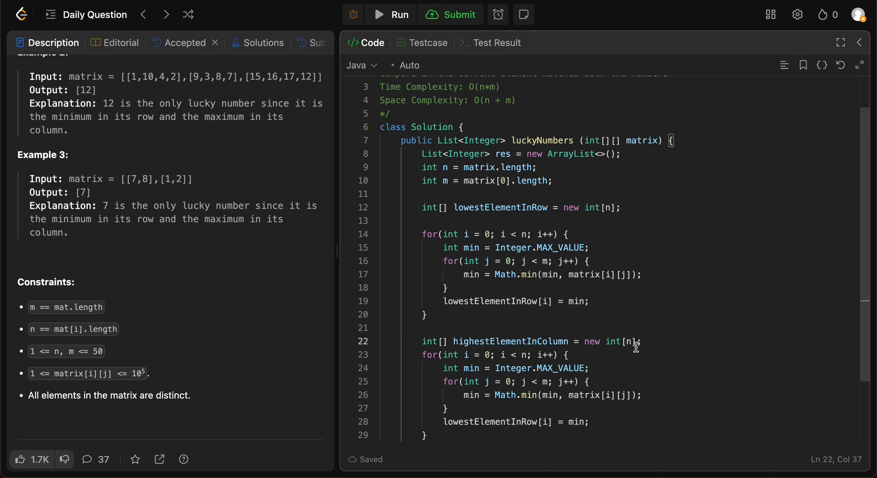
pyautogui.write('m')
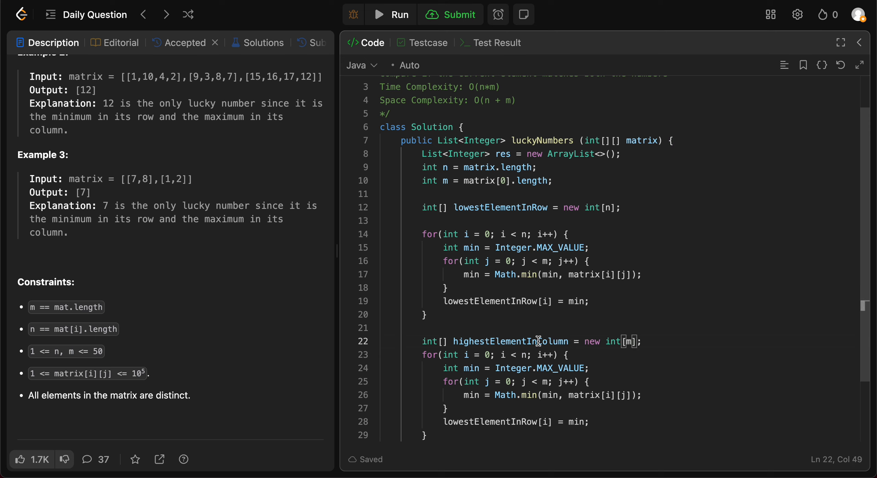
pyautogui.click(502, 423)
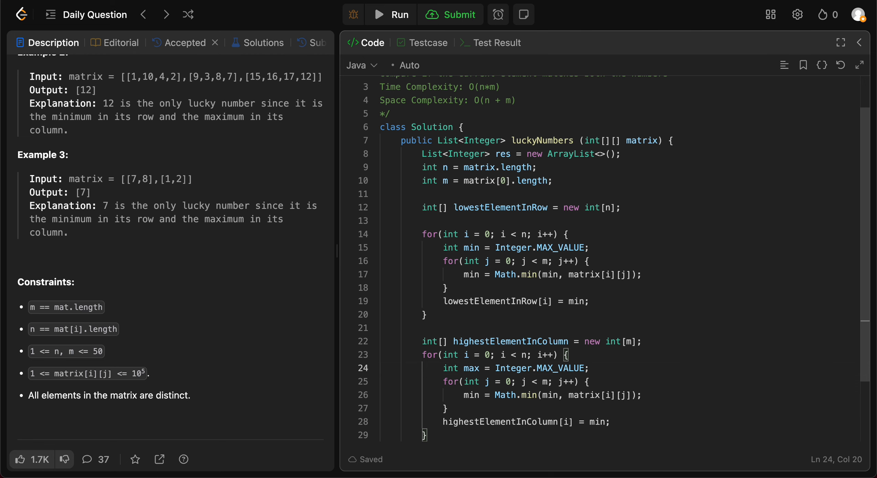
# - Make the second loop use i < m, Integer.MIN_VALUE, Math.max over matrix[j][i], storing max in highestElementInColumn[i]
pyautogui.scroll(-3)
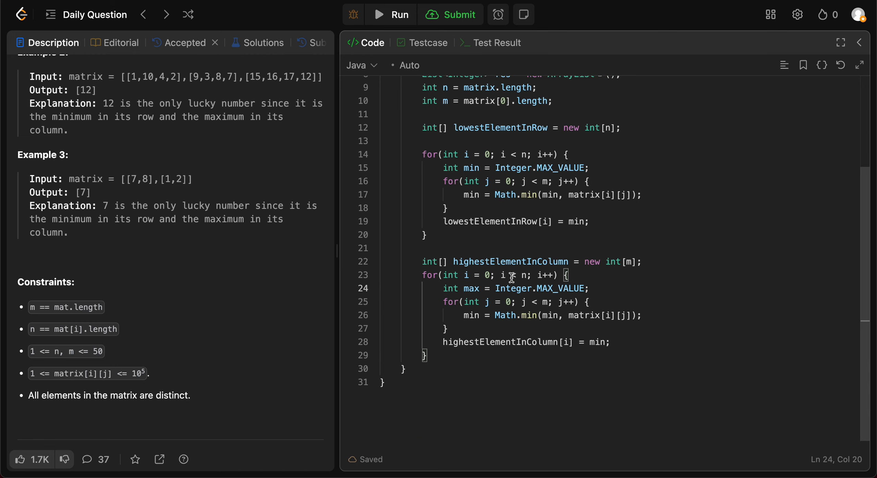
pyautogui.click(526, 275)
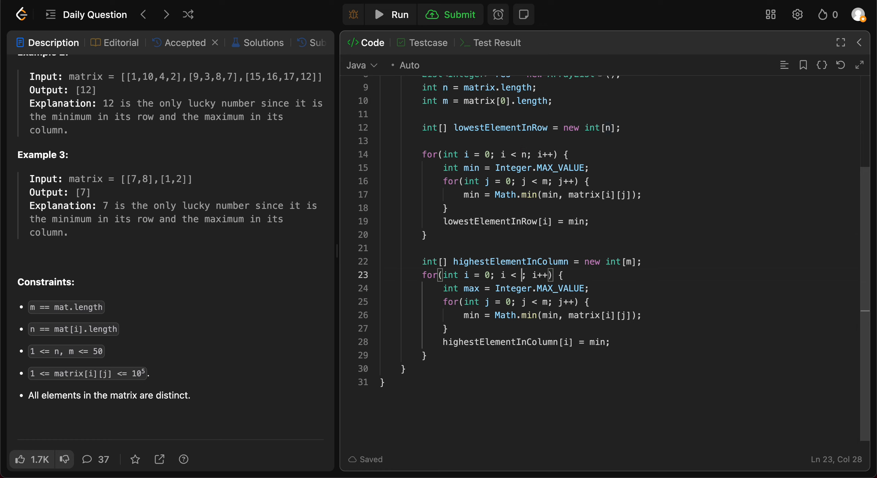
pyautogui.write('m')
pyautogui.click(618, 289)
pyautogui.write('I')
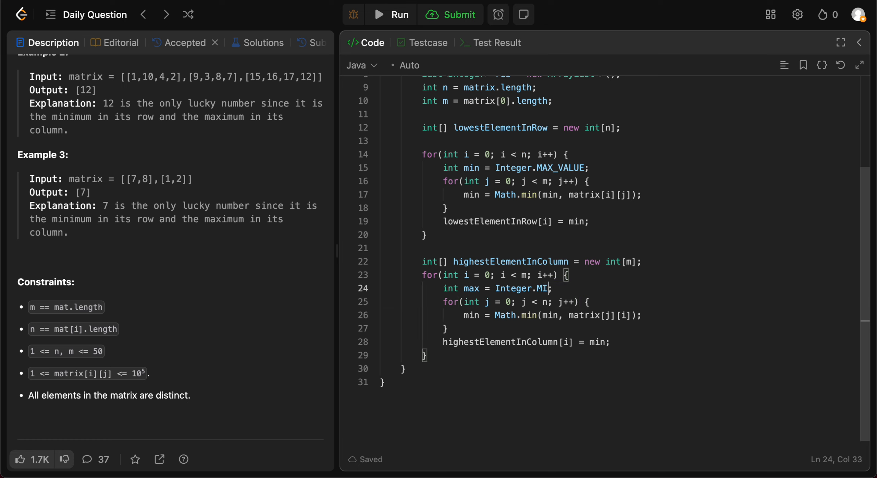
pyautogui.write('N_')
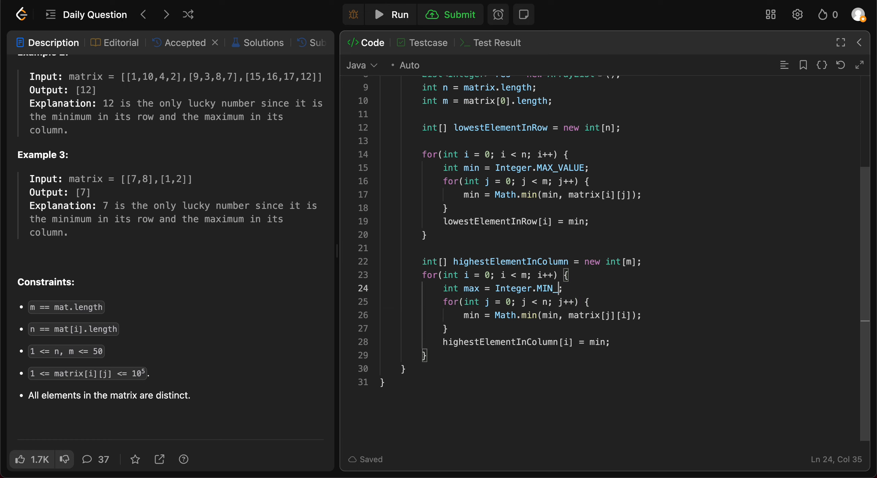
pyautogui.write('VALUE')
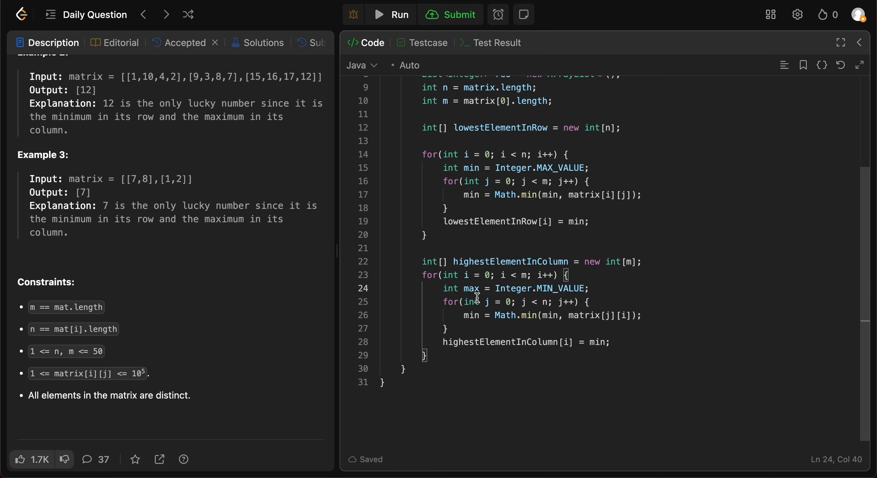
pyautogui.moveTo(538, 296)
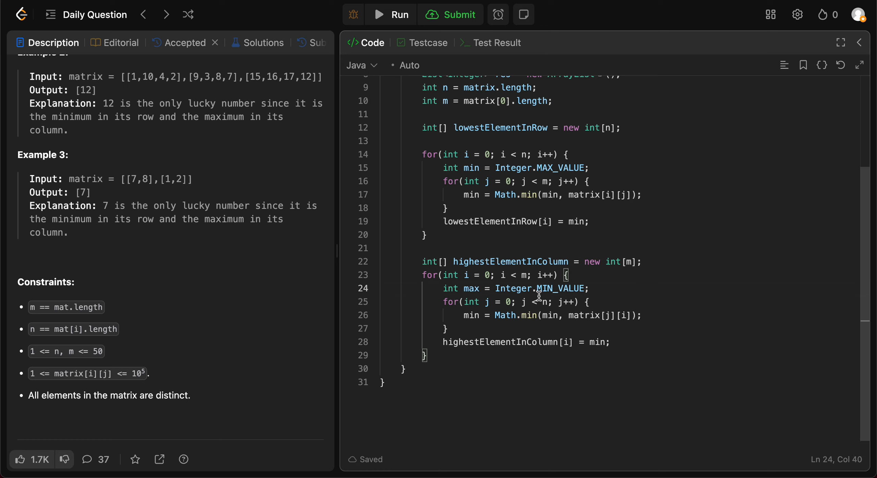
pyautogui.doubleClick(471, 289)
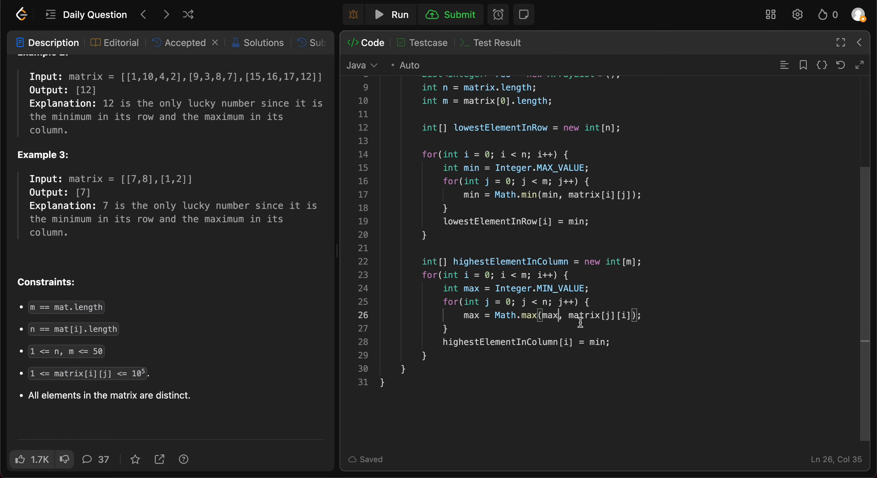
pyautogui.click(605, 342)
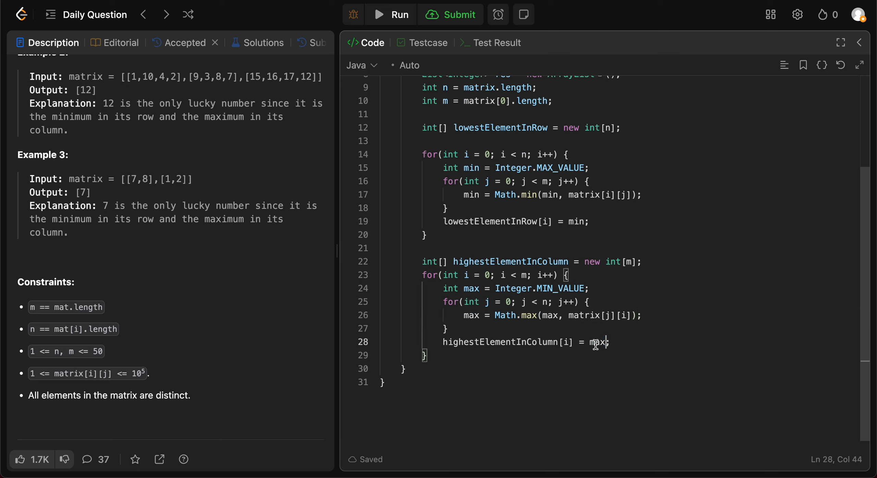
pyautogui.moveTo(428, 247)
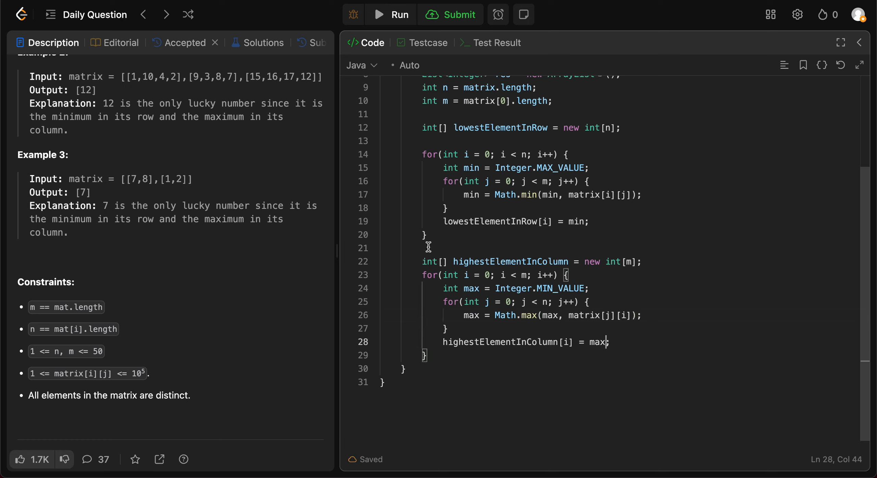
pyautogui.click(423, 127)
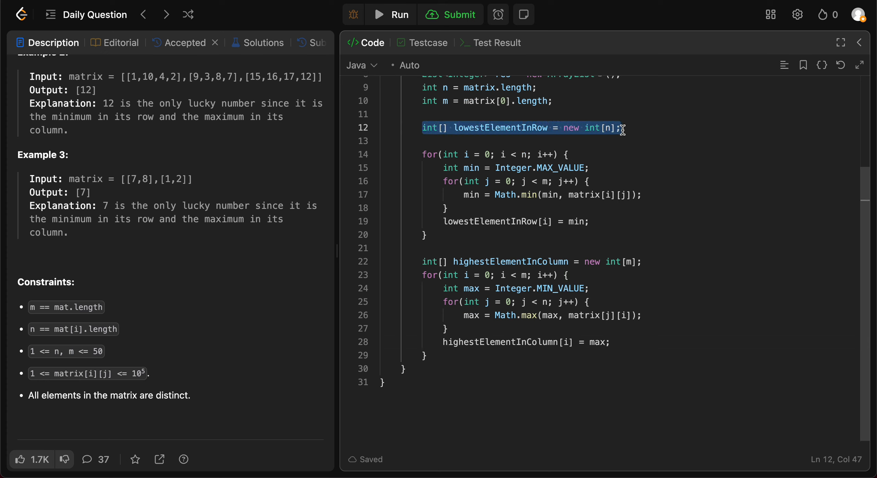
pyautogui.moveTo(545, 127)
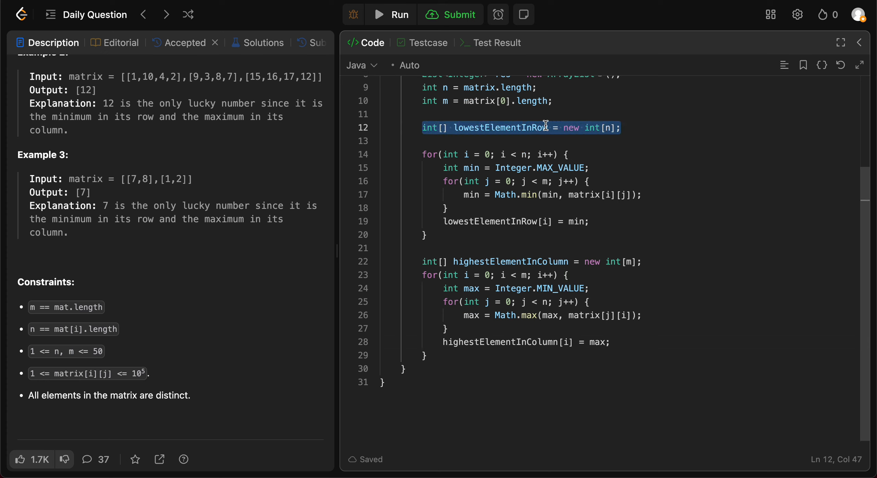
pyautogui.click(625, 127)
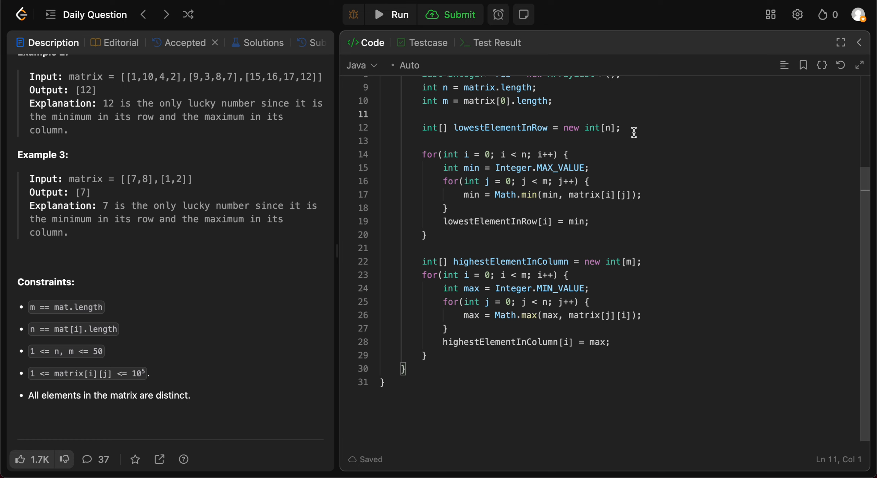
pyautogui.moveTo(474, 139)
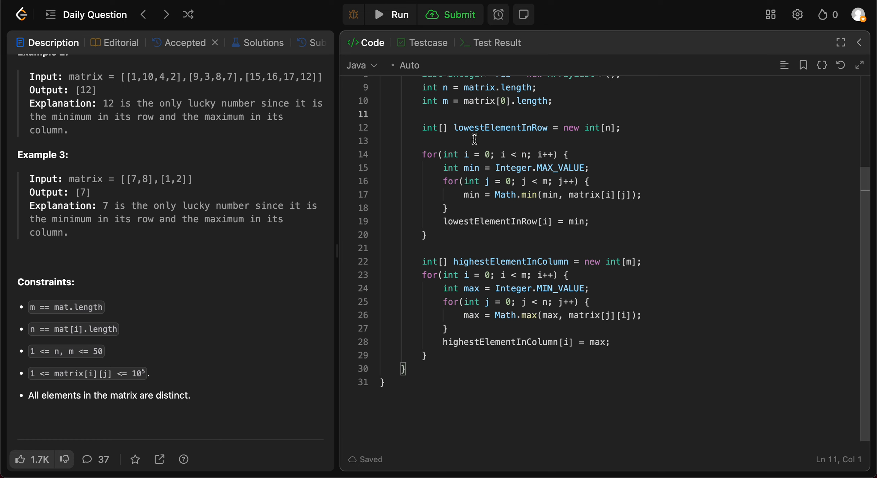
pyautogui.moveTo(423, 126)
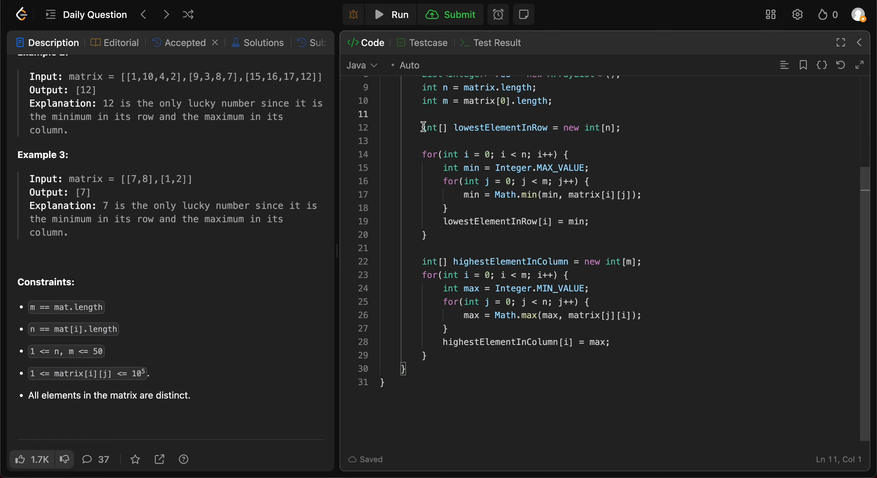
# - Paste a third matrix loop, strip its min logic, and write int currElement = matrix[i][j] with an if started
pyautogui.moveTo(422, 154); pyautogui.dragTo(458, 221)
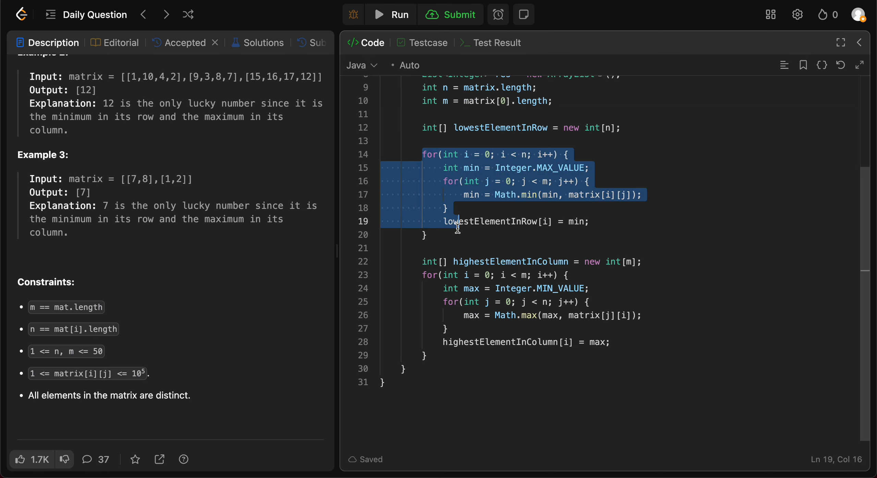
pyautogui.click(443, 355)
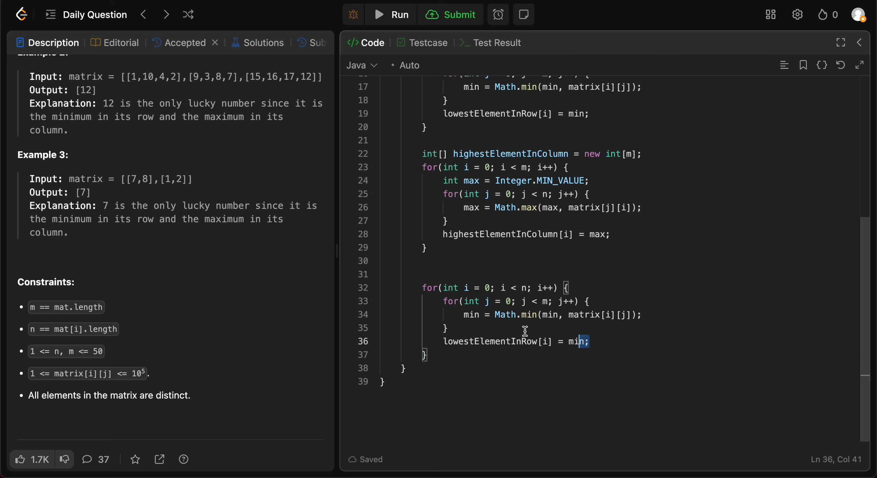
pyautogui.press('Backspace')
pyautogui.write('INT')
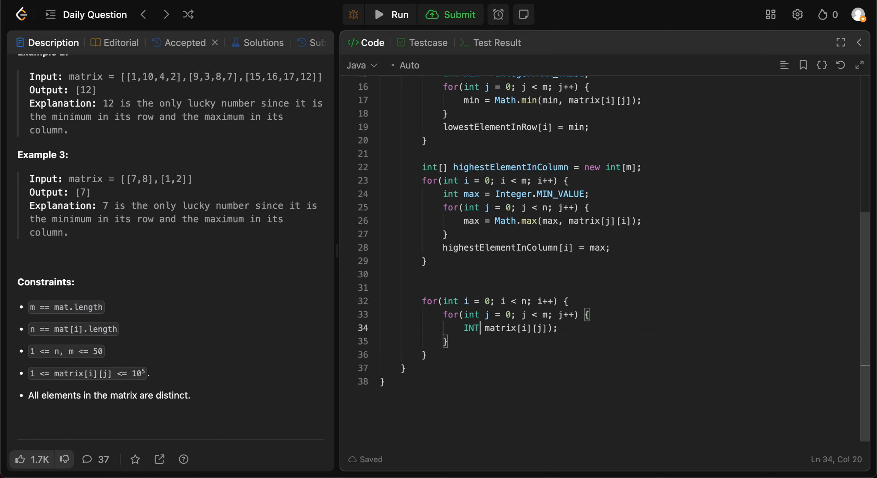
pyautogui.write('itn c')
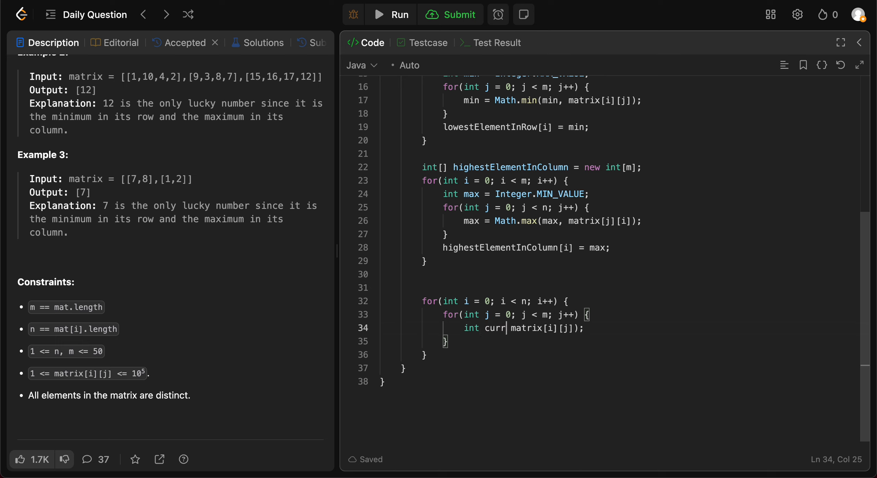
pyautogui.write('Element')
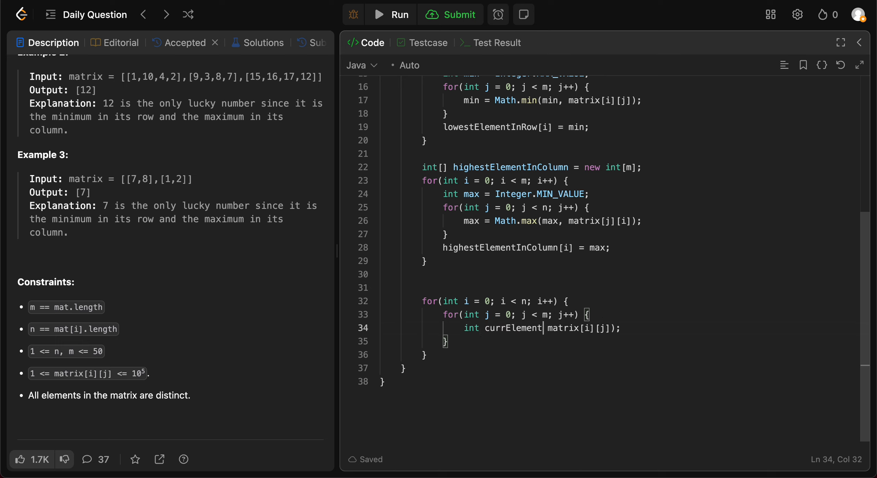
pyautogui.write('=')
pyautogui.write('if(currElement ==')
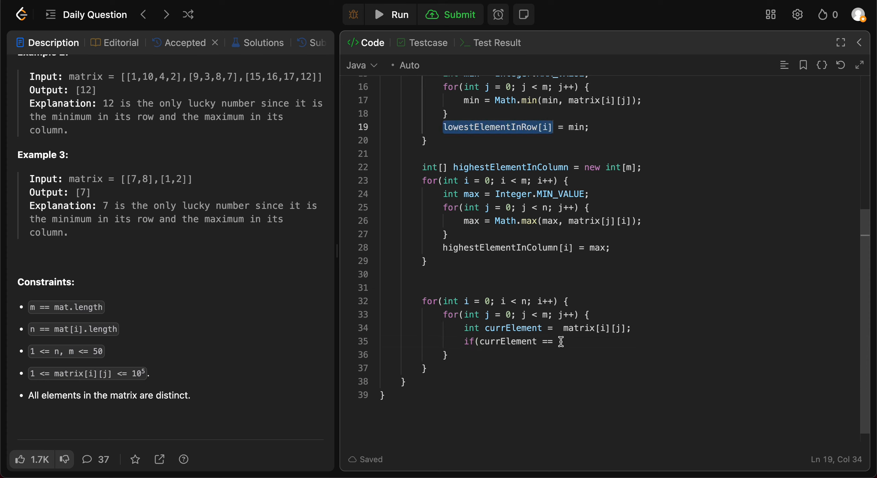
# - Complete the if: currElement == lowestElementInRow[i] && currElement == highestElementInColumn[j], opening its block
pyautogui.write('lowestElementInRow[i])')
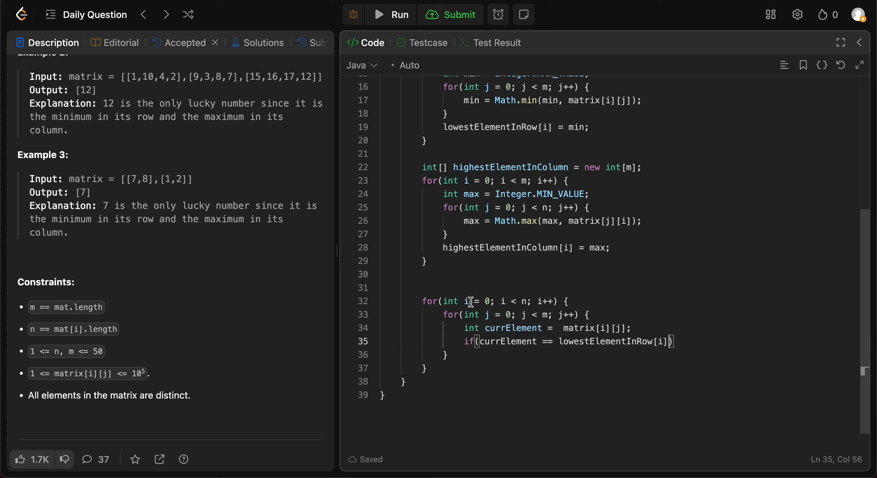
pyautogui.press('Enter')
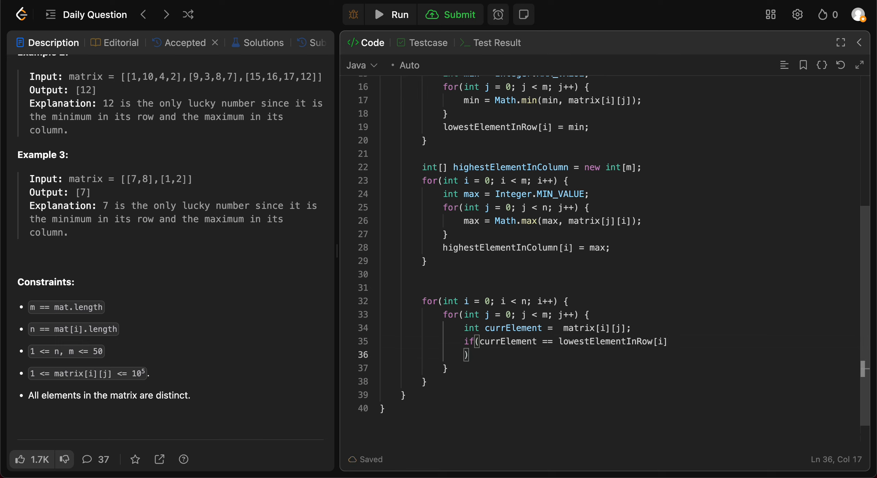
pyautogui.press('Backspace')
pyautogui.write(' &&')
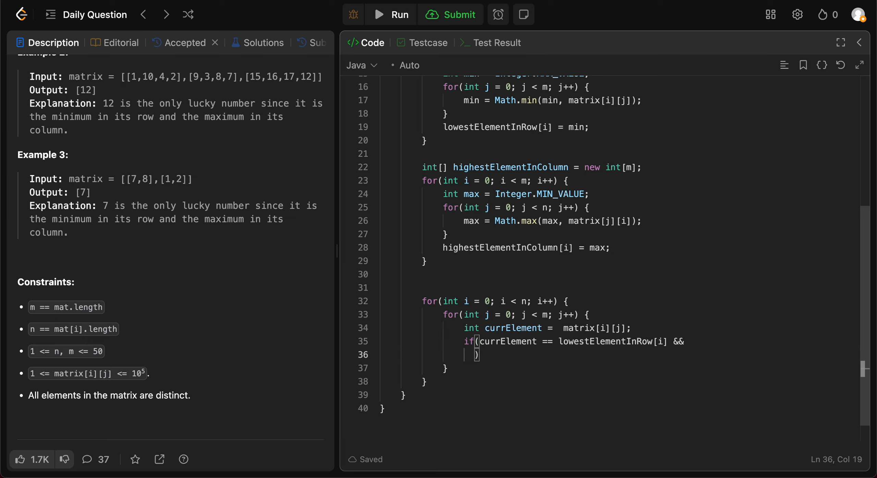
pyautogui.write('currElement')
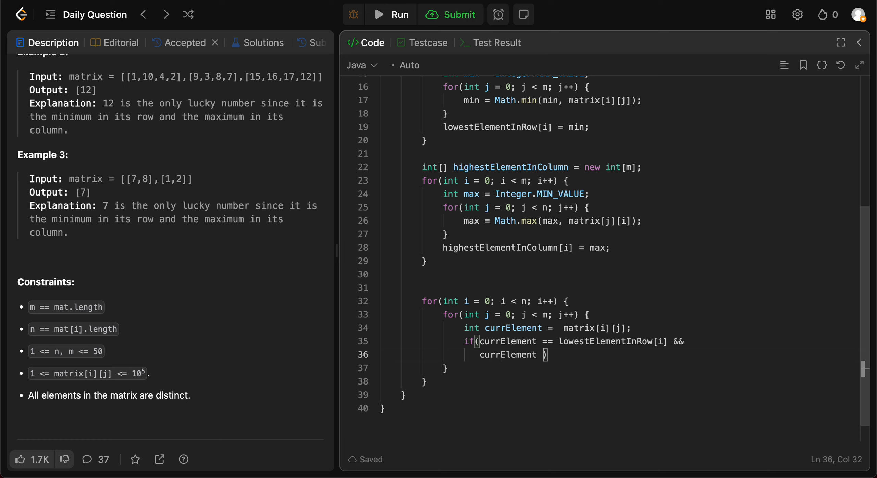
pyautogui.write('==')
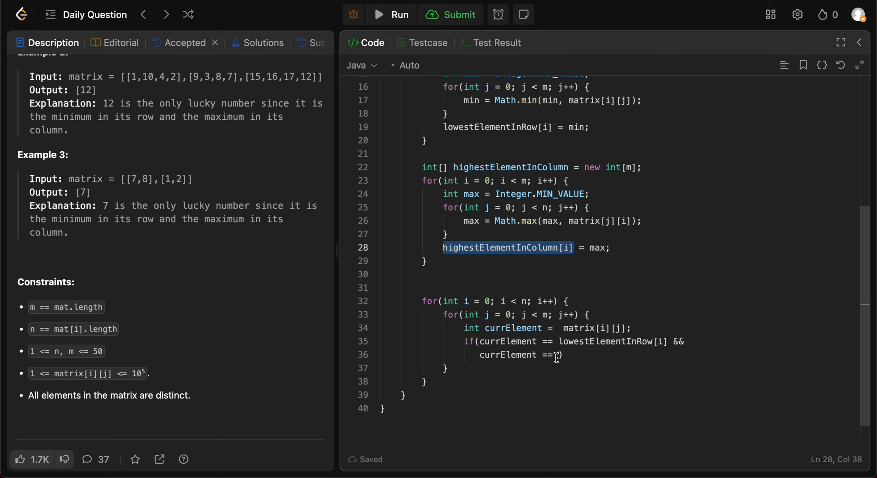
pyautogui.write('highestElementInColumn[i])')
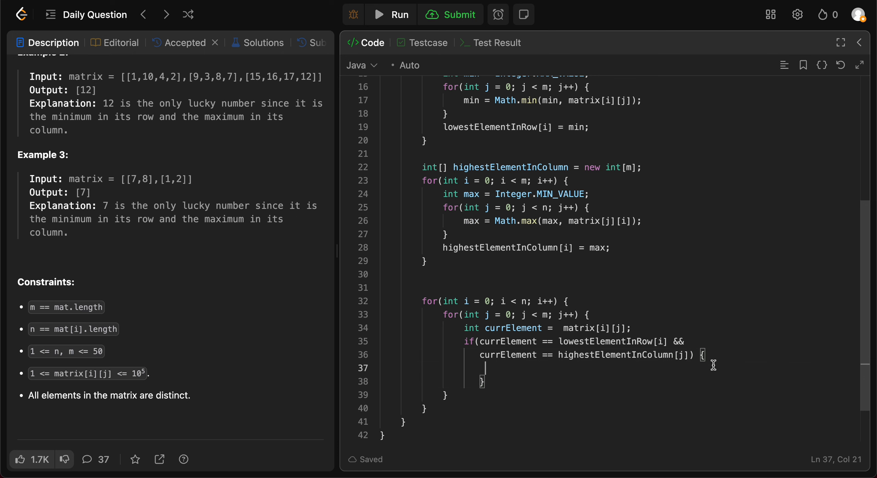
pyautogui.scroll(3)
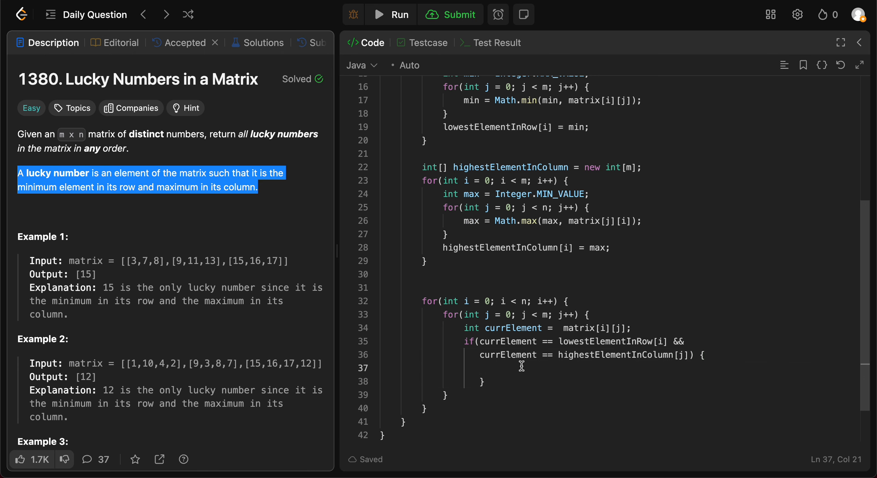
# - Add res.add(currElement); inside the if block
pyautogui.click(475, 383)
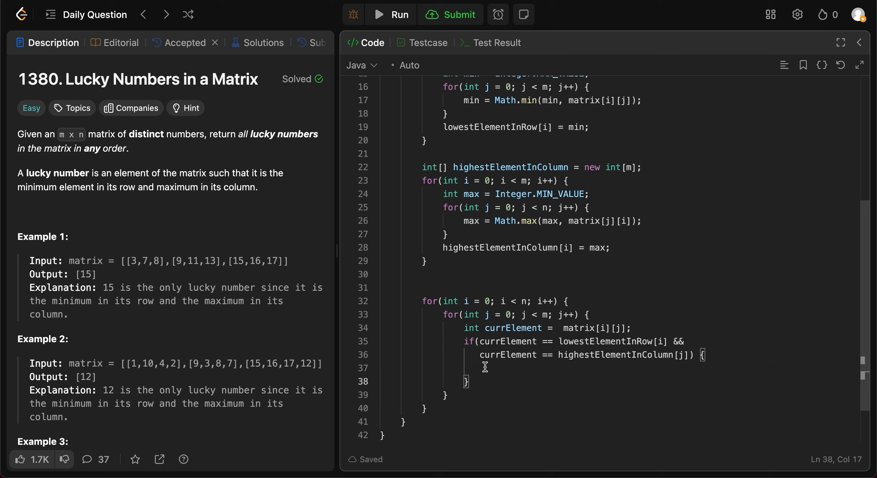
pyautogui.click(478, 367)
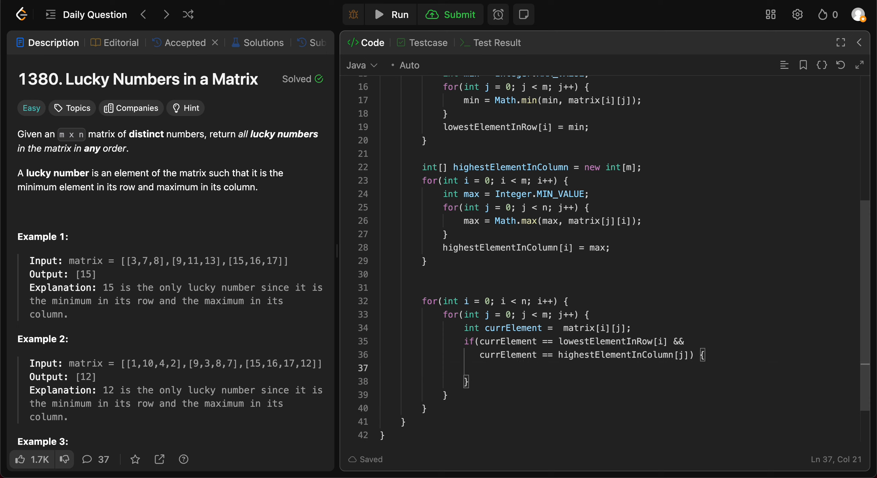
pyautogui.write('res.a')
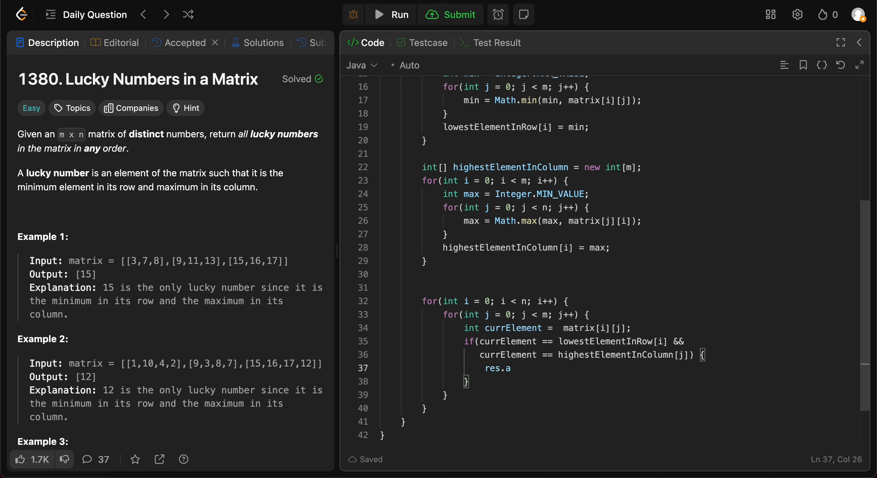
pyautogui.write('dd')
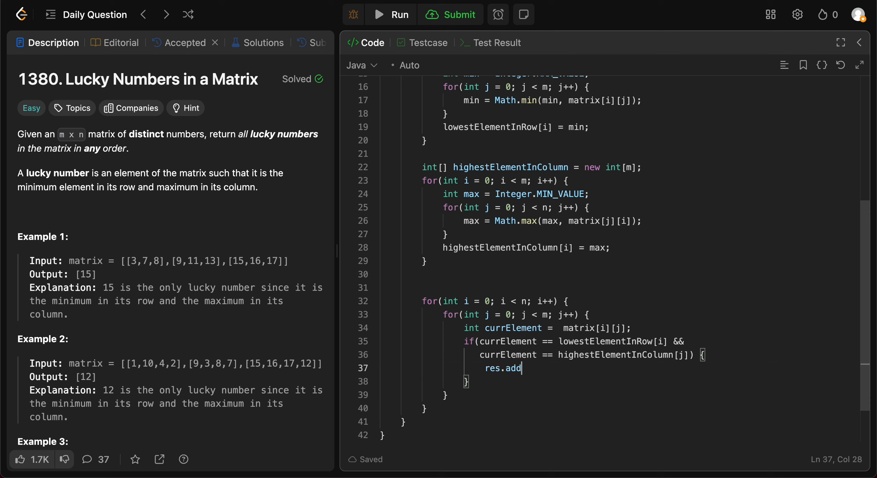
pyautogui.write('(curr')
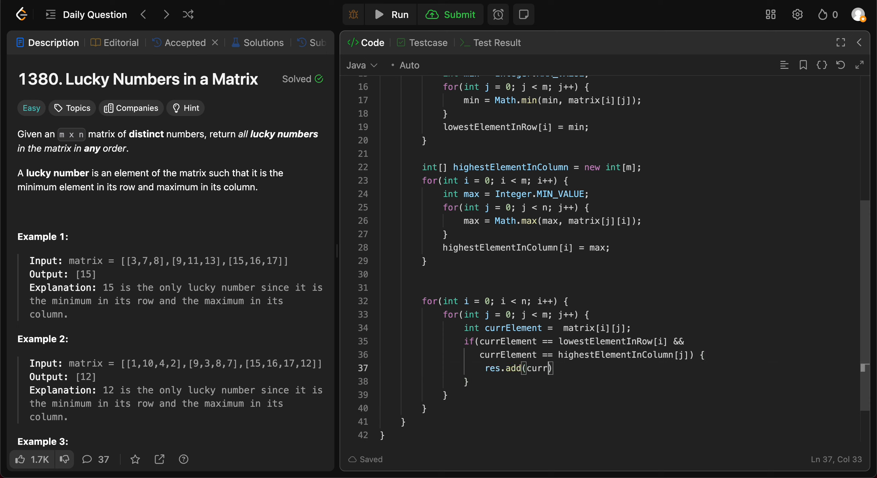
pyautogui.write('Element')
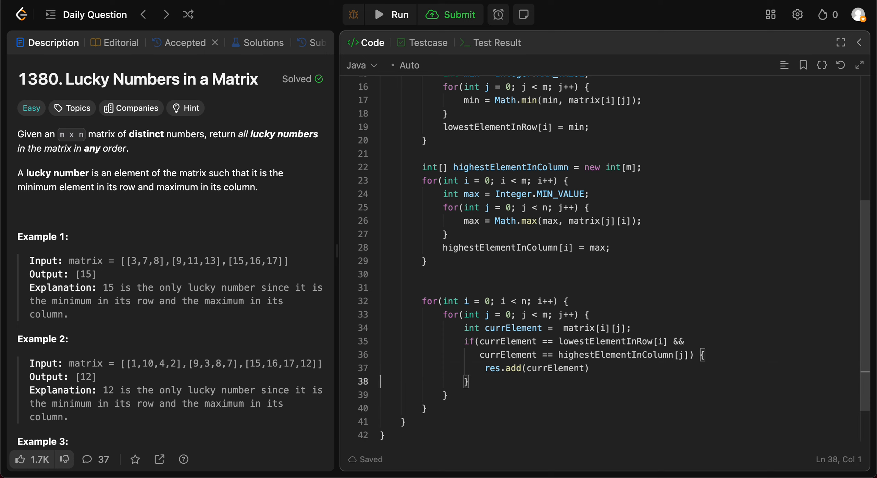
pyautogui.write(';')
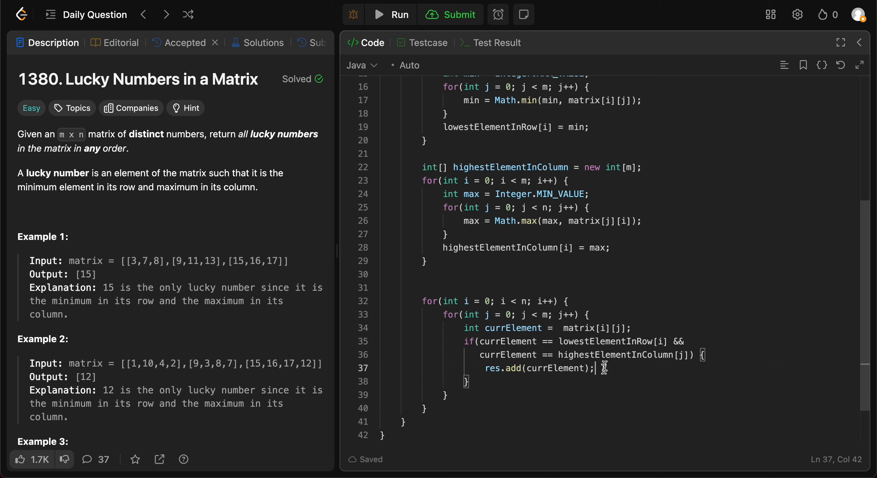
# - Return res after the loops and run the solution on the example cases
pyautogui.click(424, 407)
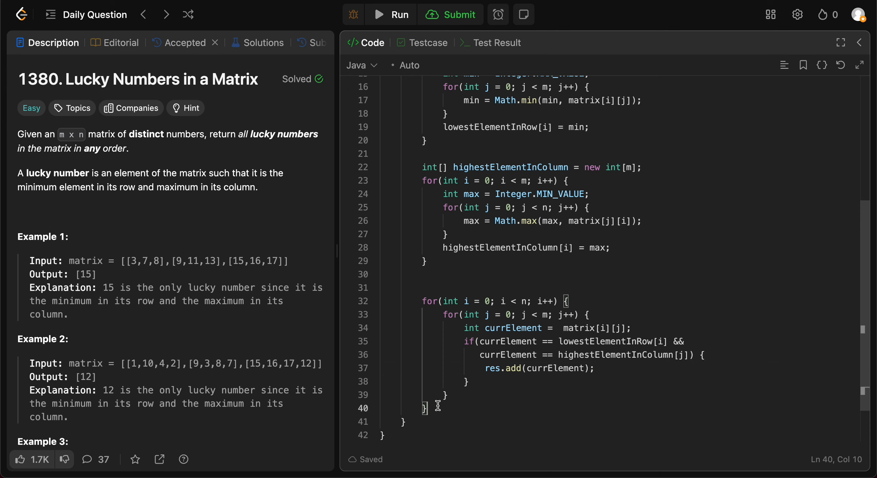
pyautogui.write('return')
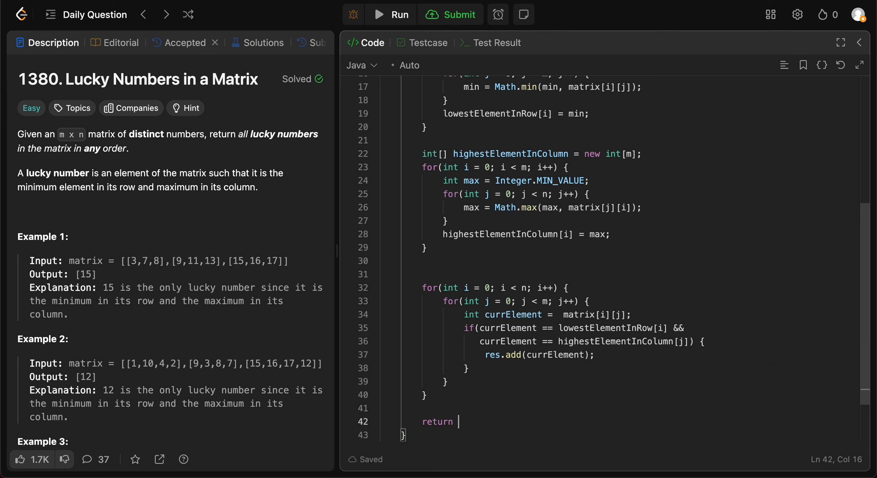
pyautogui.write('res;')
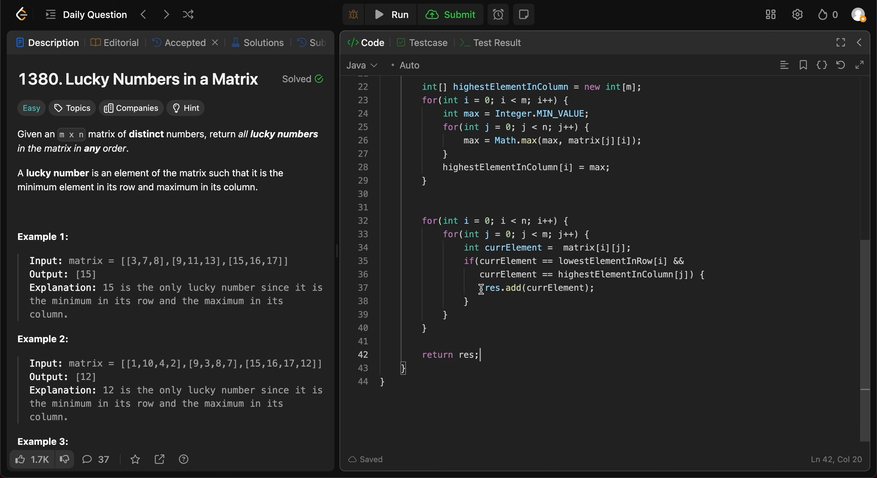
pyautogui.click(450, 14)
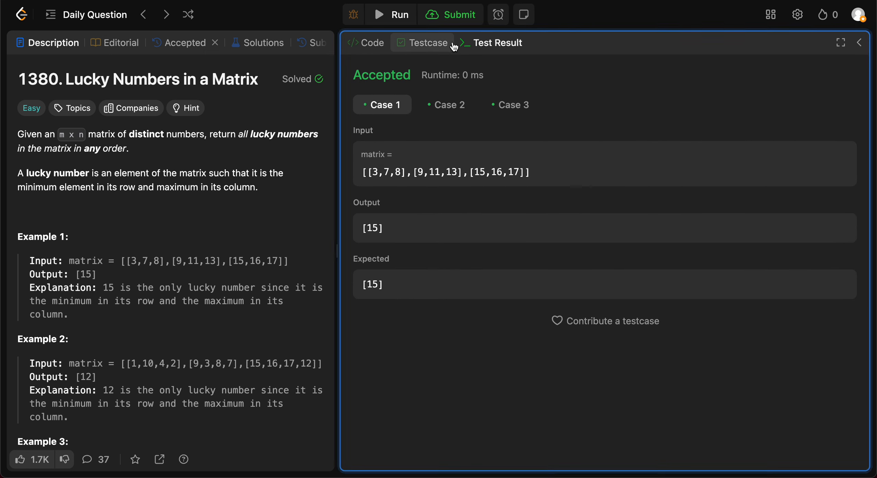
# - View the accepted submission's runtime and memory stats, then return to the code
pyautogui.click(450, 14)
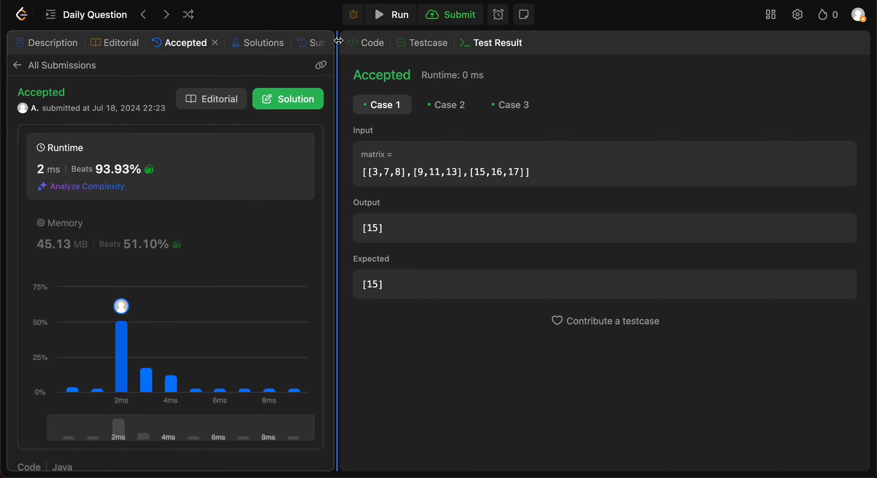
pyautogui.click(371, 42)
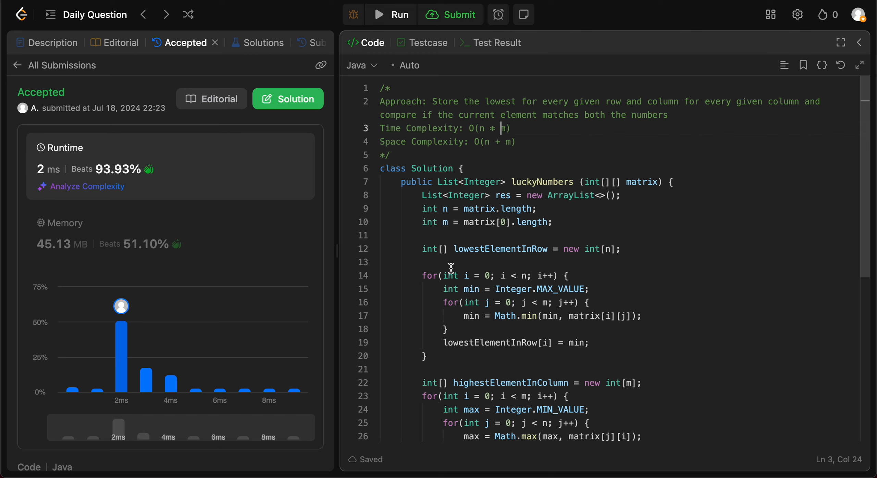
# - Review the code, show the problem description, and return to the complexity comments at the top
pyautogui.click(423, 276)
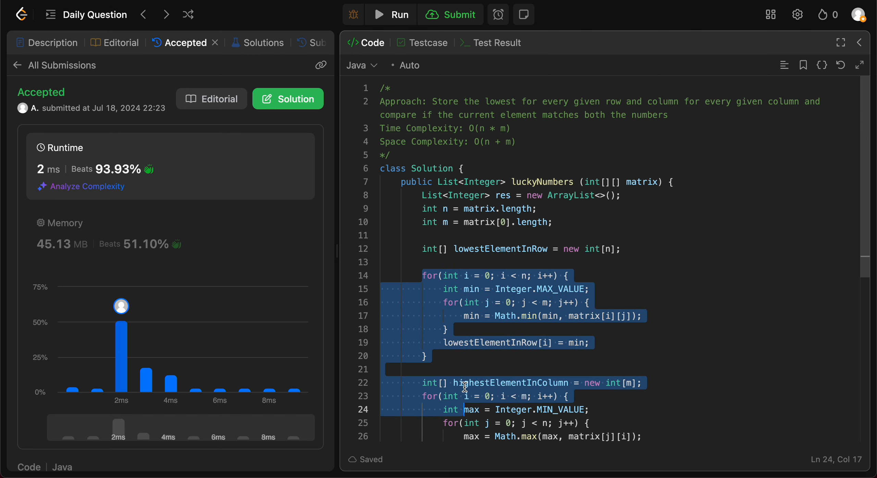
pyautogui.moveTo(520, 137)
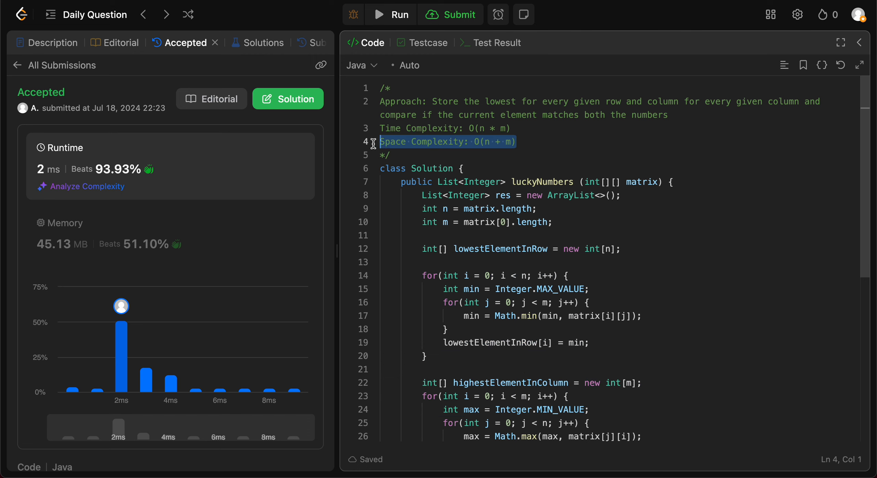
pyautogui.moveTo(429, 248)
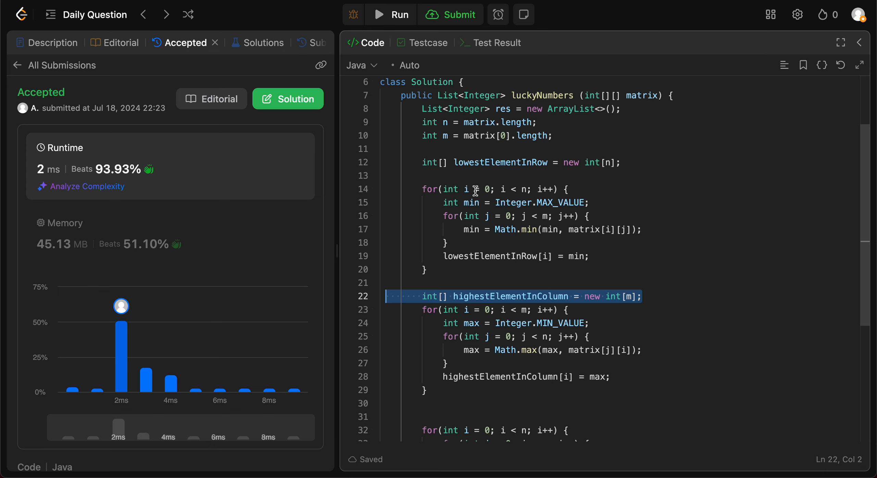
pyautogui.click(53, 43)
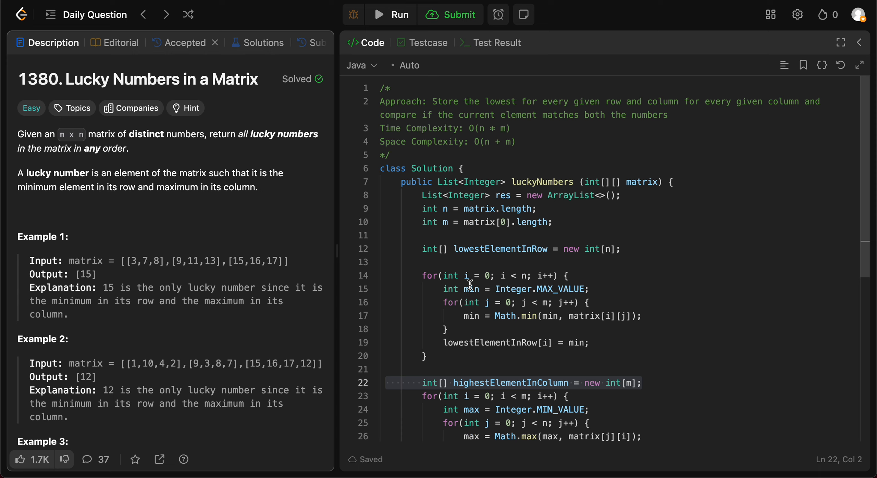
pyautogui.click(509, 128)
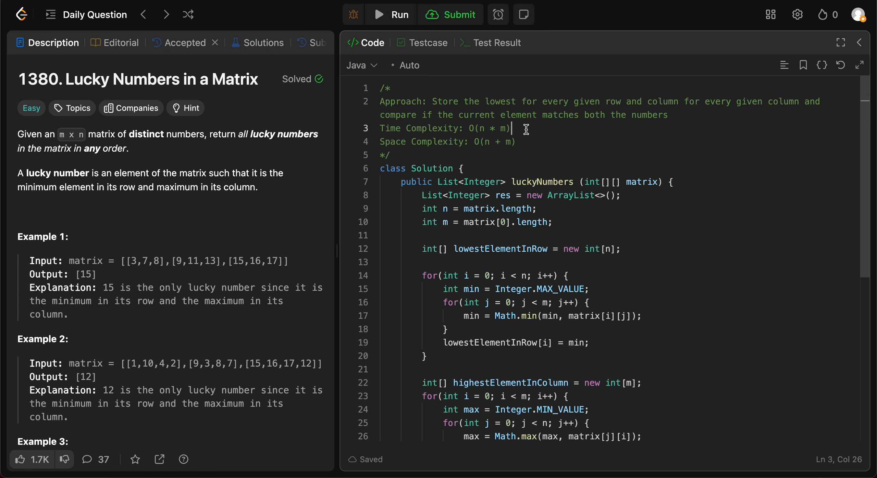